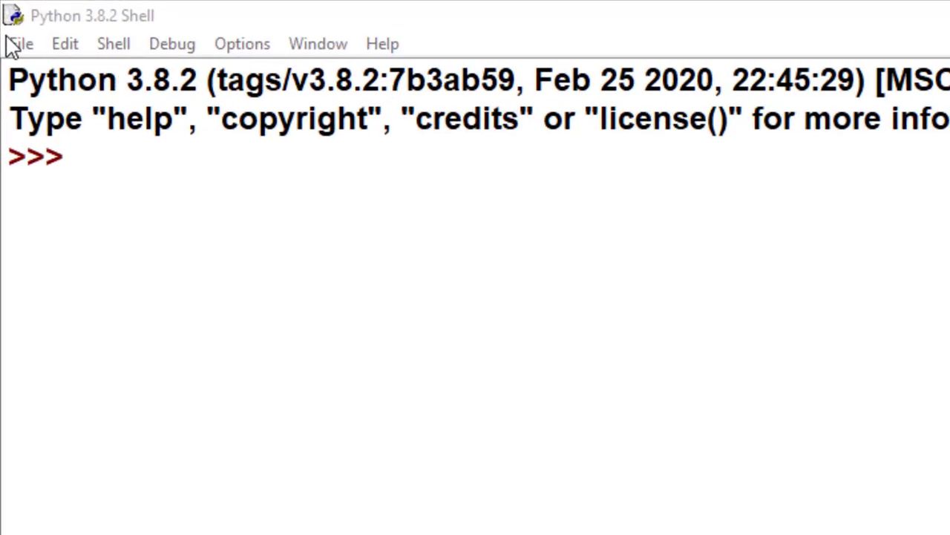
Step: Start a new blank script from the IDLE shell via File > New File
click(19, 38)
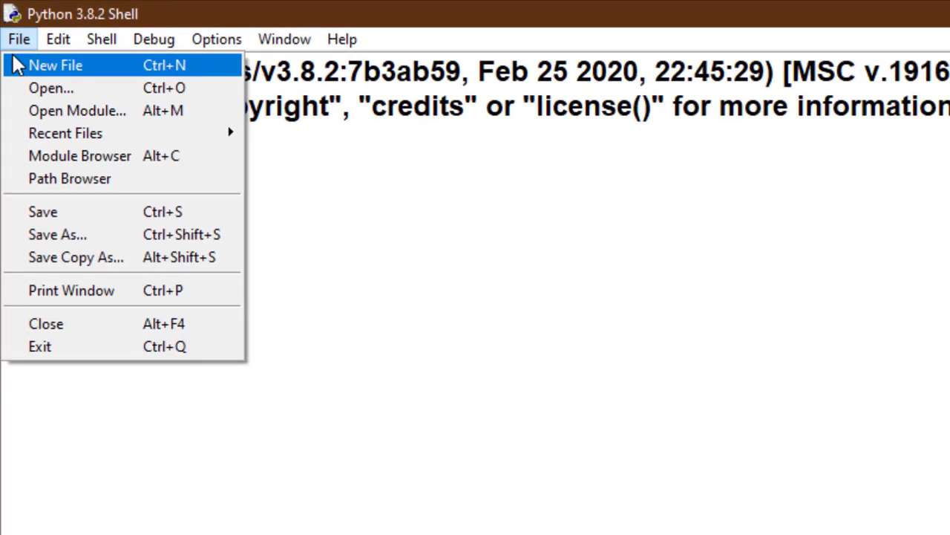
click(55, 65)
text(def c)
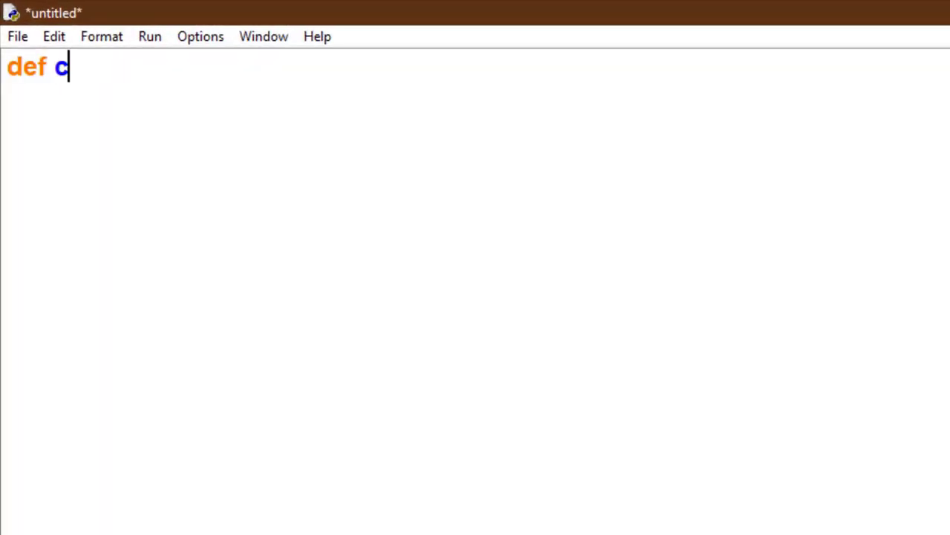
Step: Define change(x) that sets x=x+10 and prints x
text(hange()
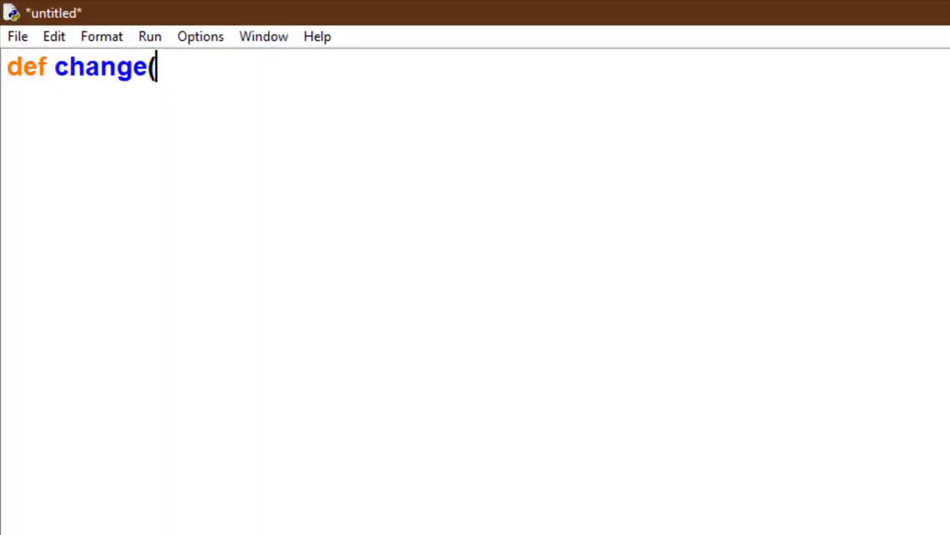
text(x):)
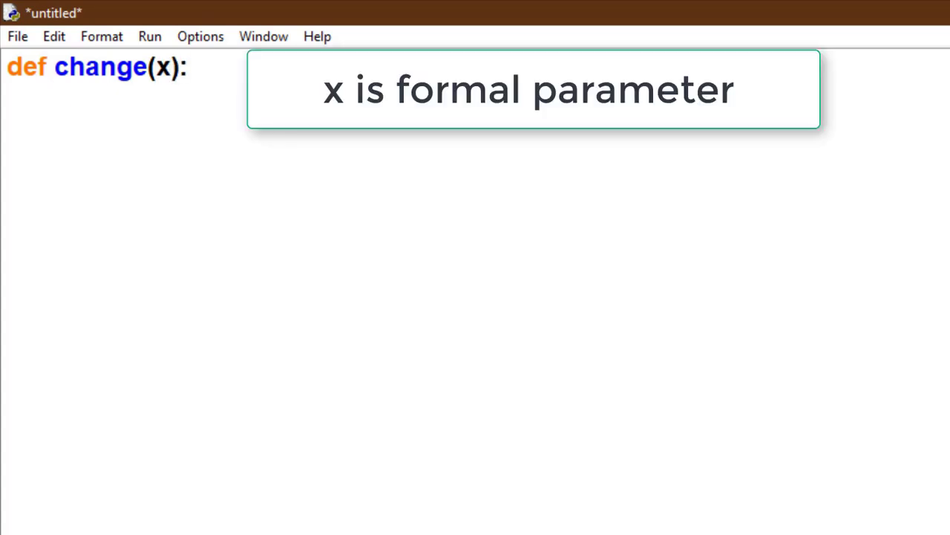
text(x=x+10)
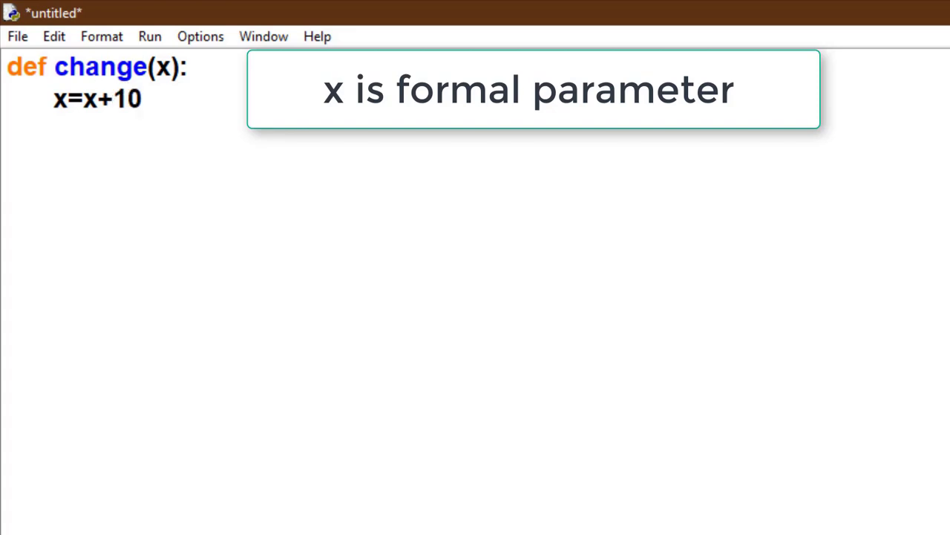
text(print(x)
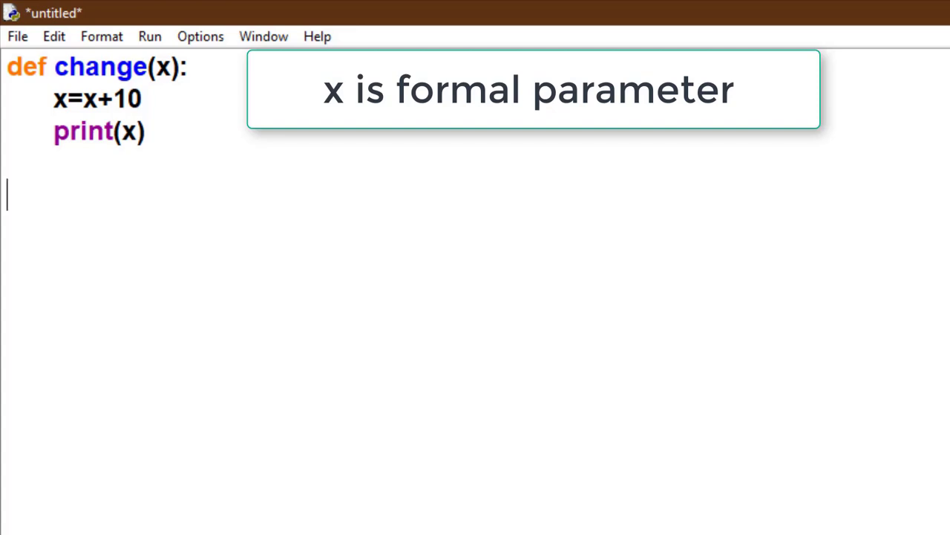
Step: Add a=10, print(a), change(a) and print(a) below the function
text(a=10)
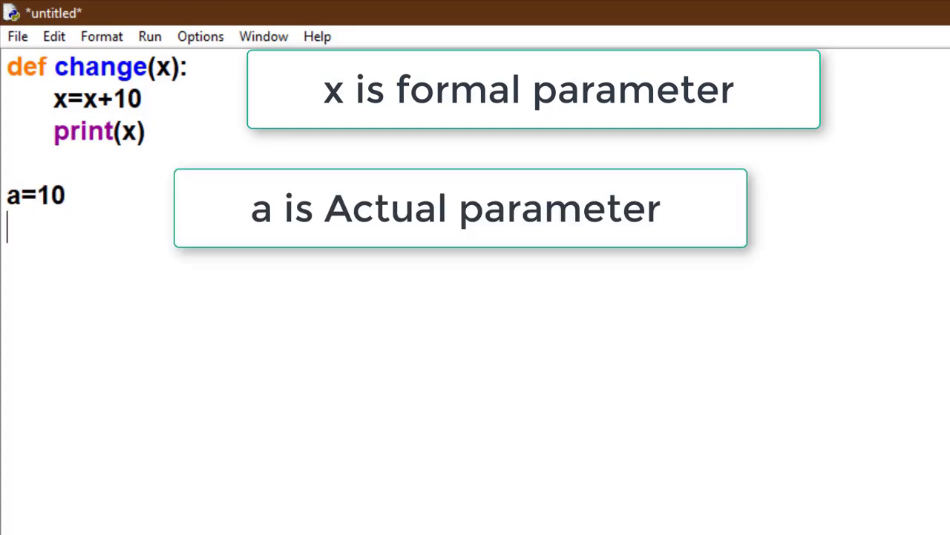
text(print(a)
text(c)
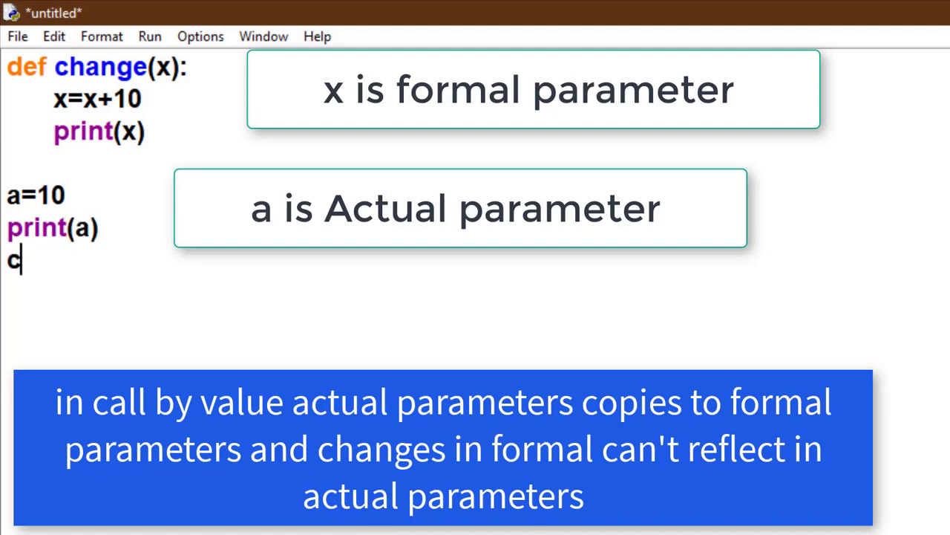
text(hange(a))
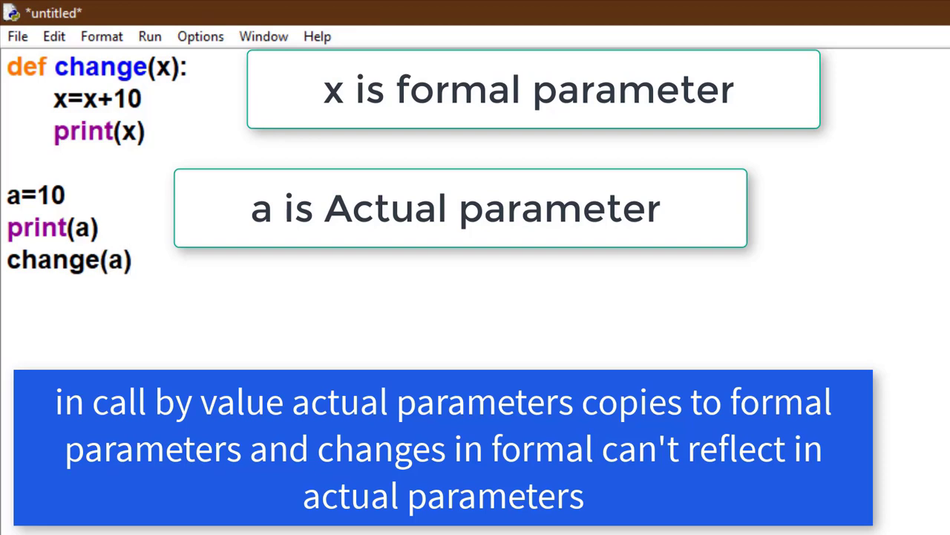
text(print(a)
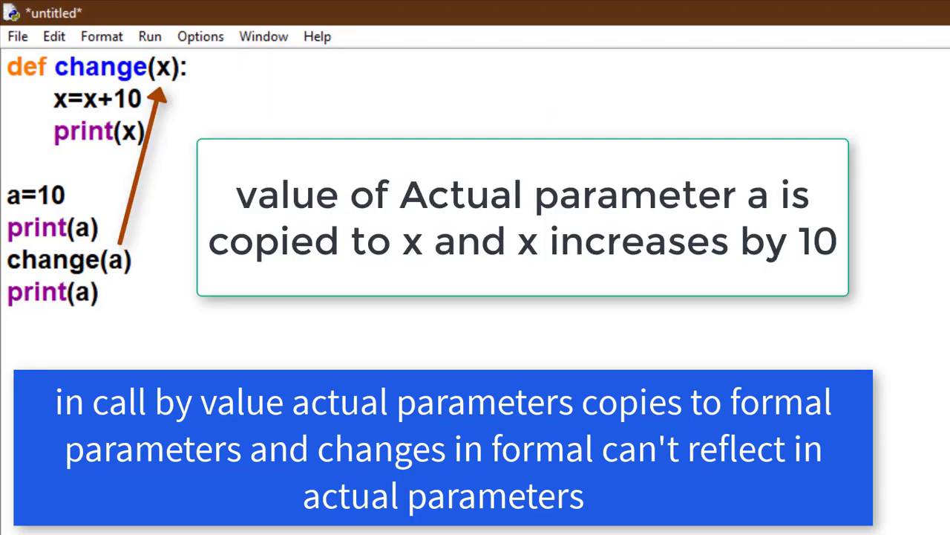
mouse_move(138, 273)
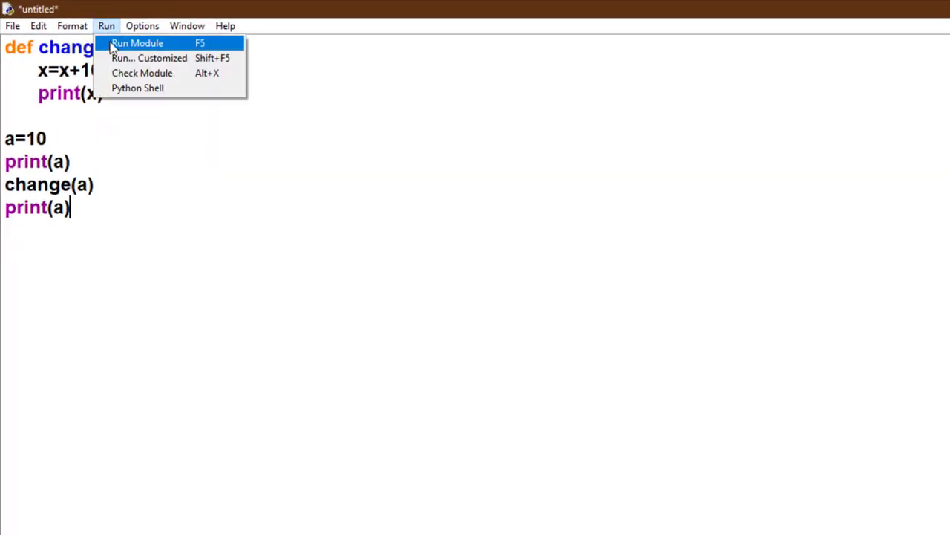
Step: Run the module, saving it first as fun_ch.py in the PYTHON CODE folder
click(136, 42)
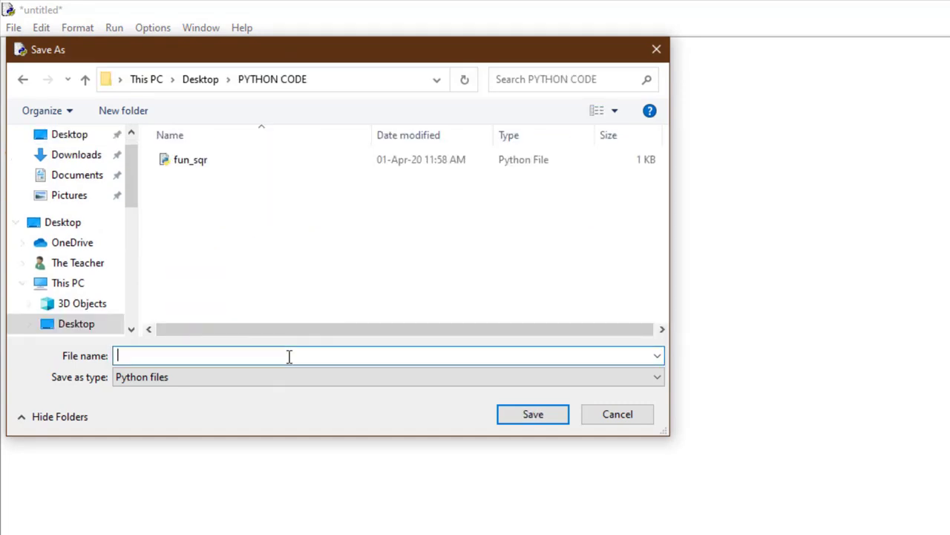
text(fun_c)
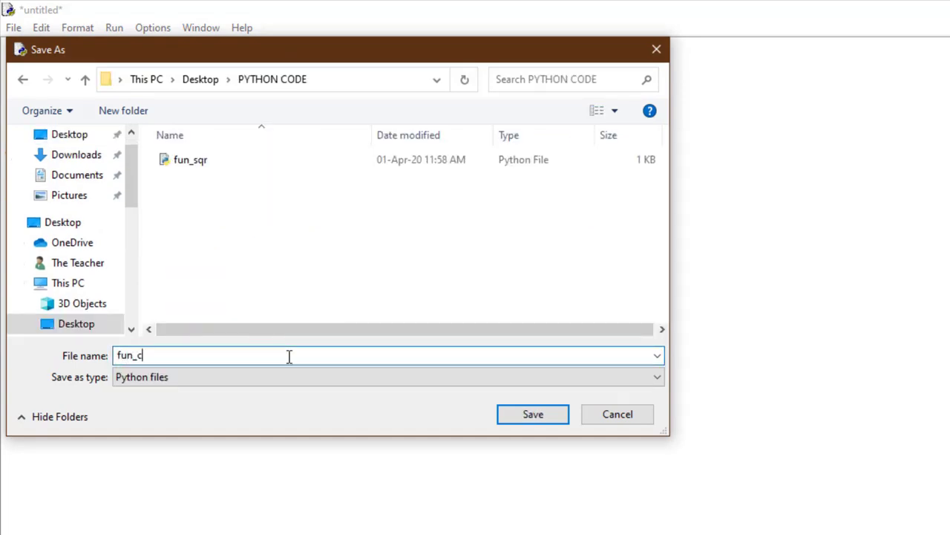
click(531, 412)
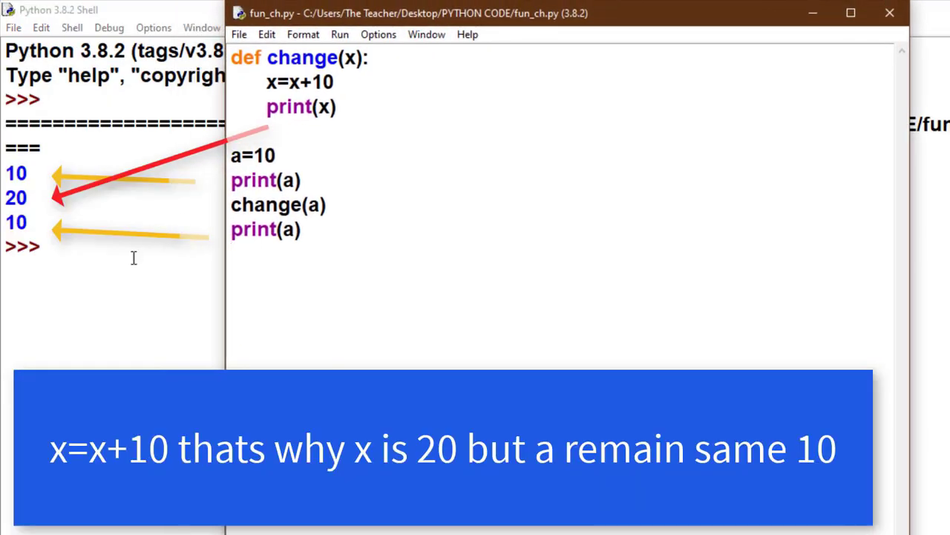
mouse_move(101, 348)
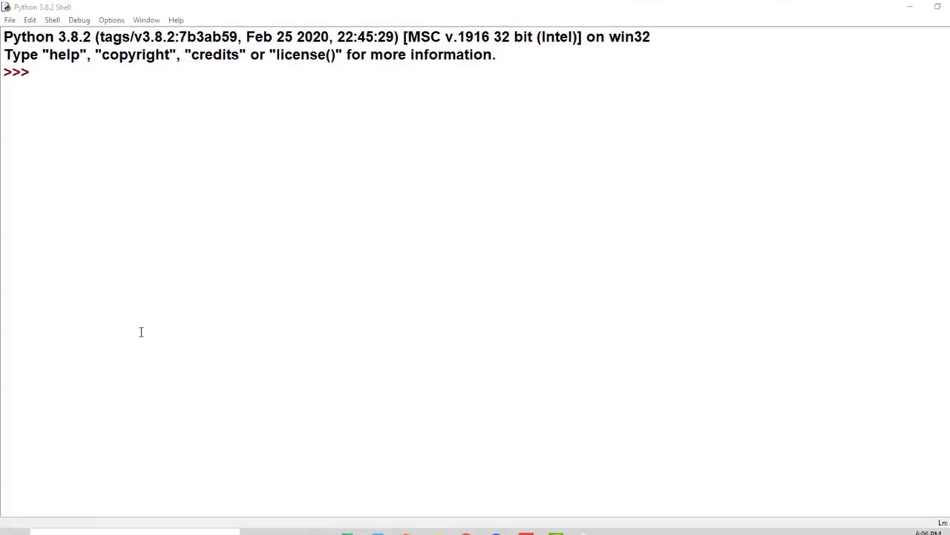
Step: Start another blank script from the shell via File > New File
click(10, 21)
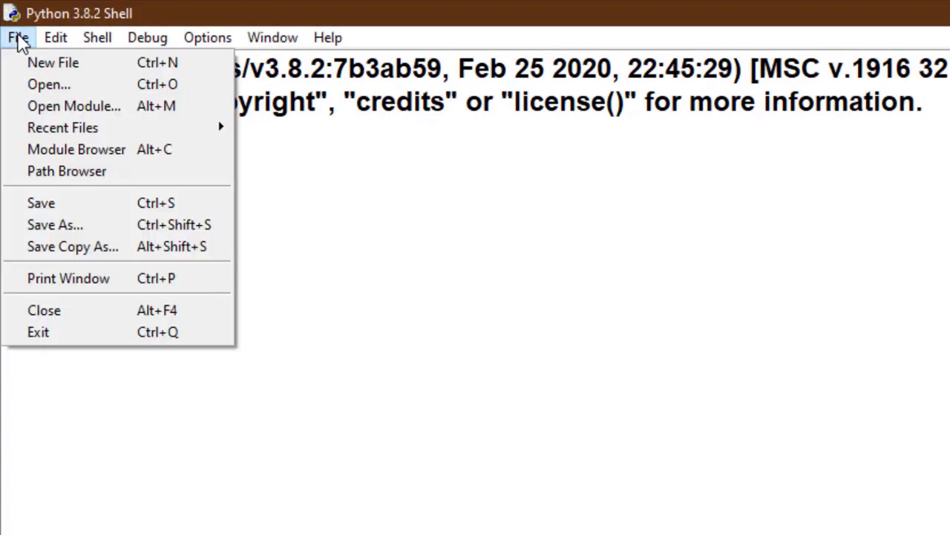
click(53, 63)
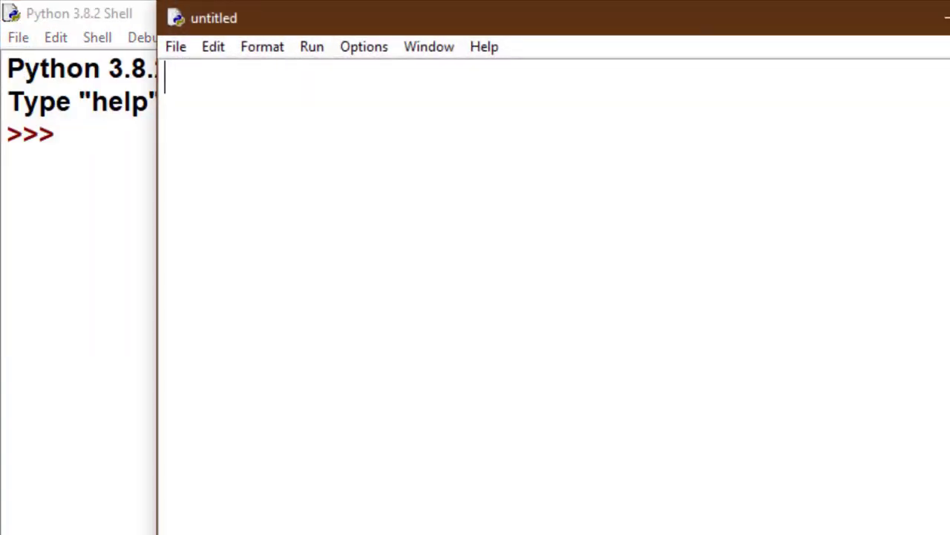
mouse_move(478, 176)
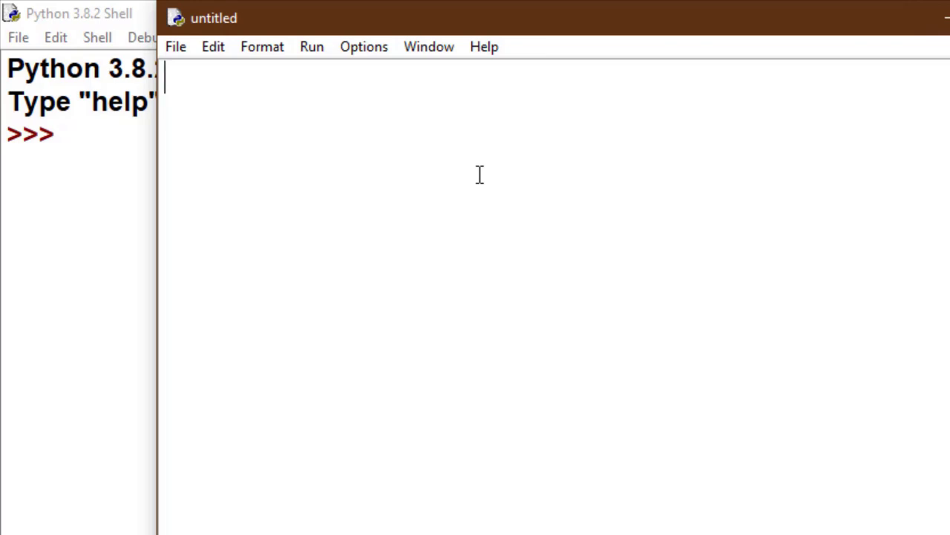
Step: Write s="welcome", L=[10,20,5,30], then print(s) and print(L)
text(s="W)
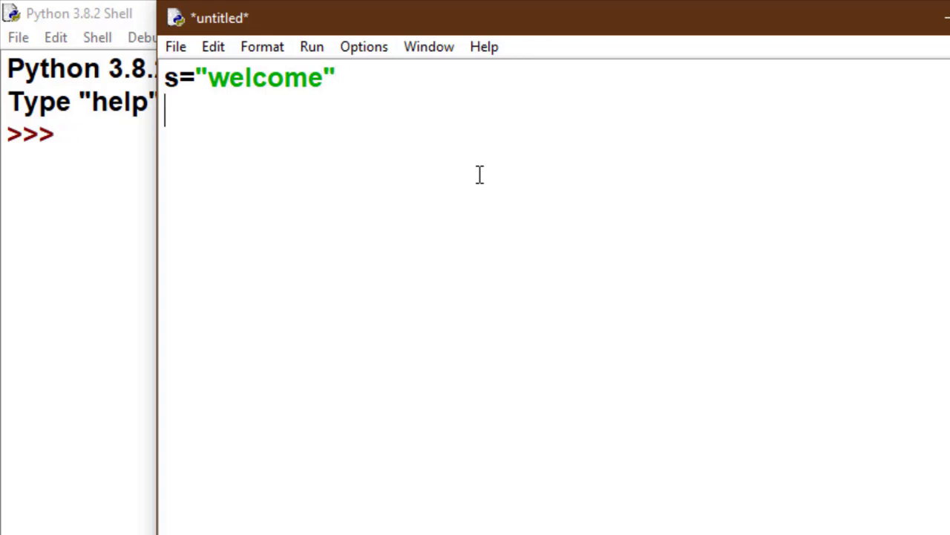
text(L=)
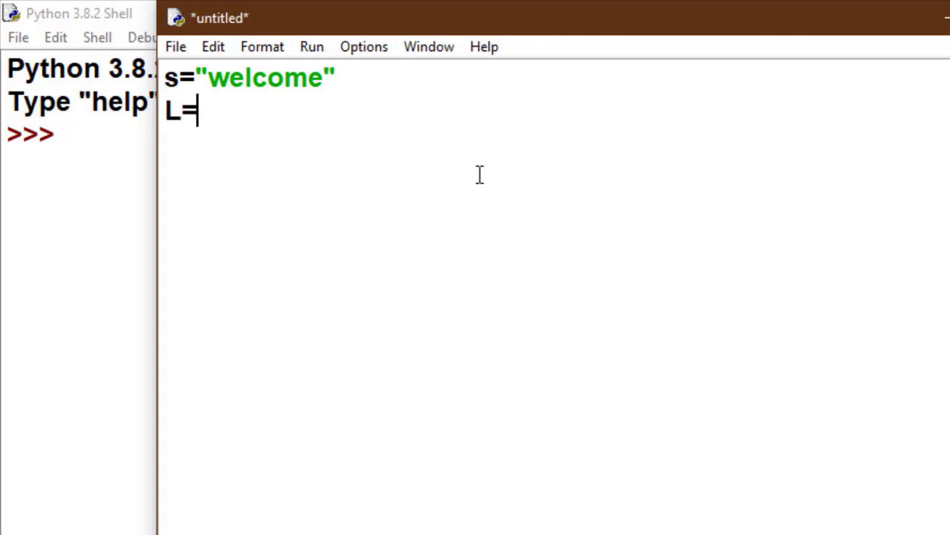
text([1)
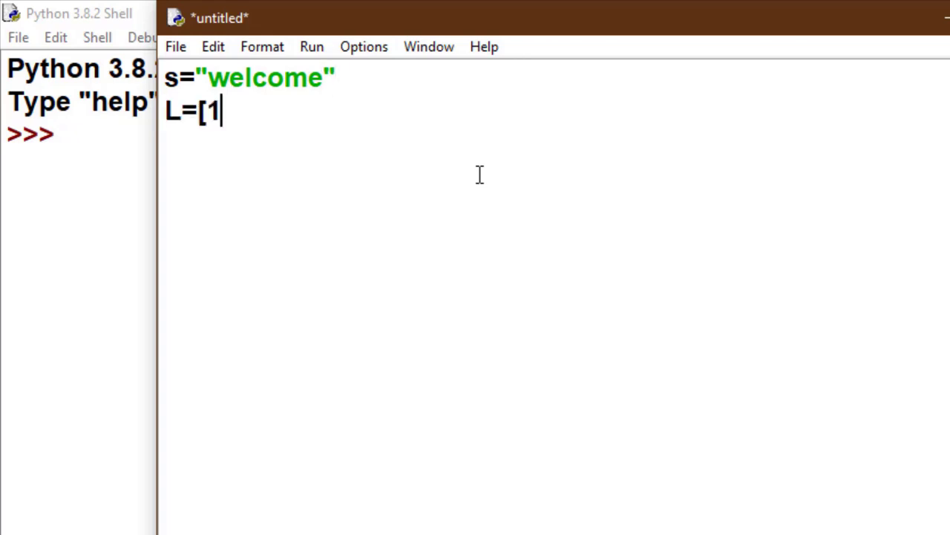
text(0,20,)
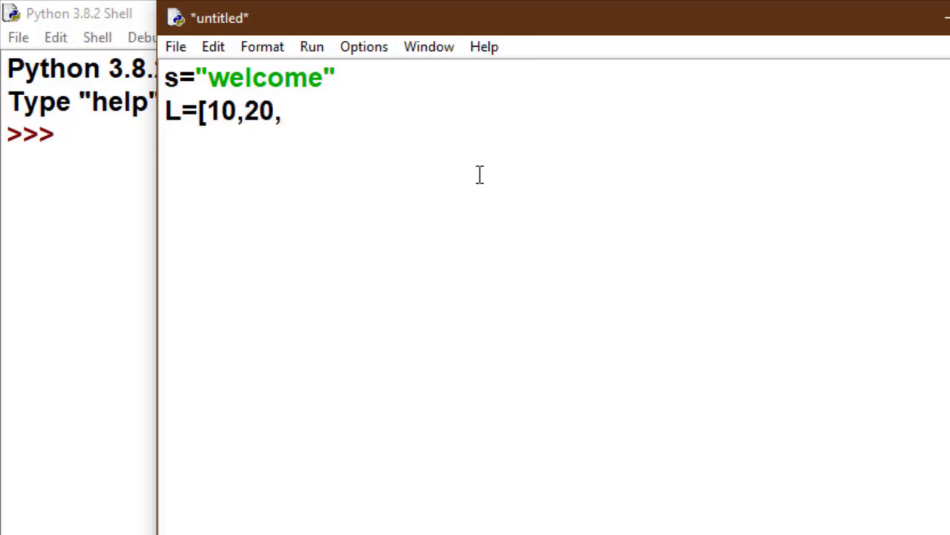
text(5,30)
text(pri)
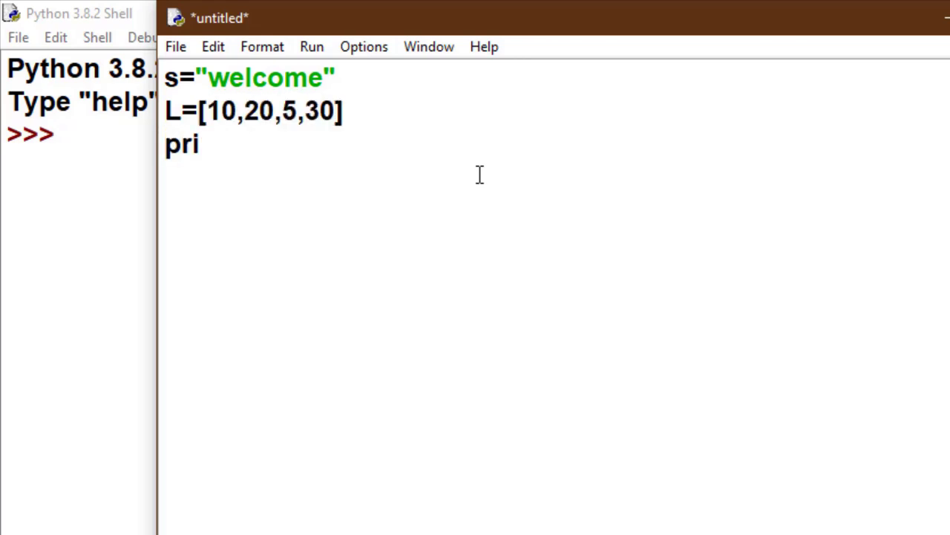
text(nt(s))
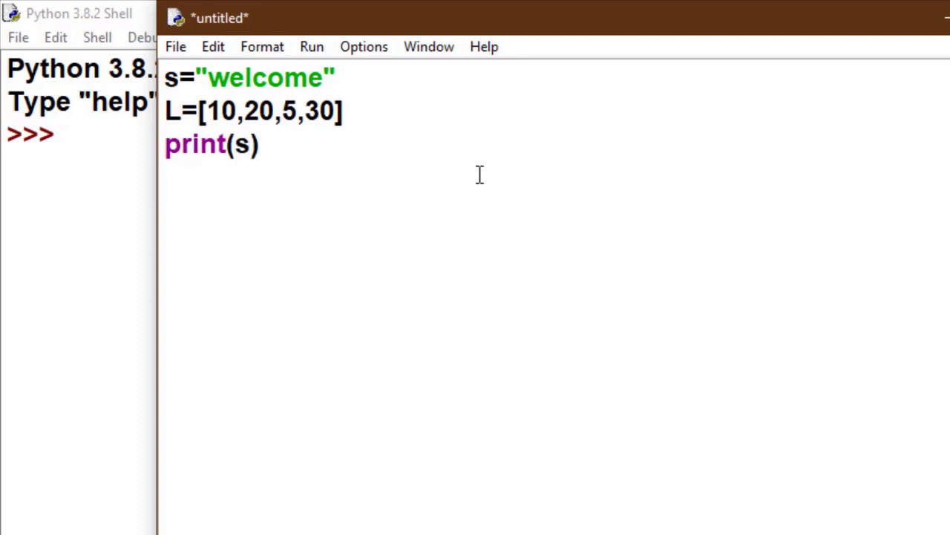
text(print)
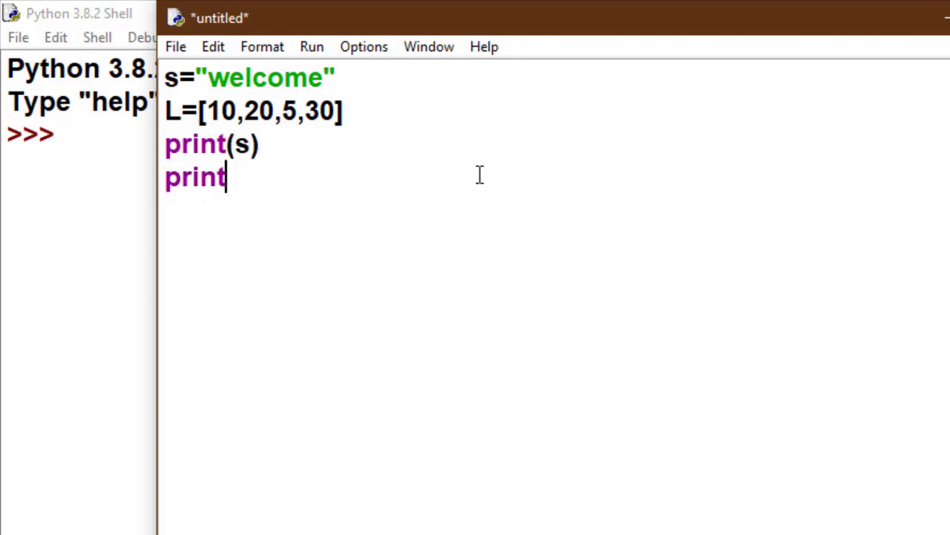
text((L)
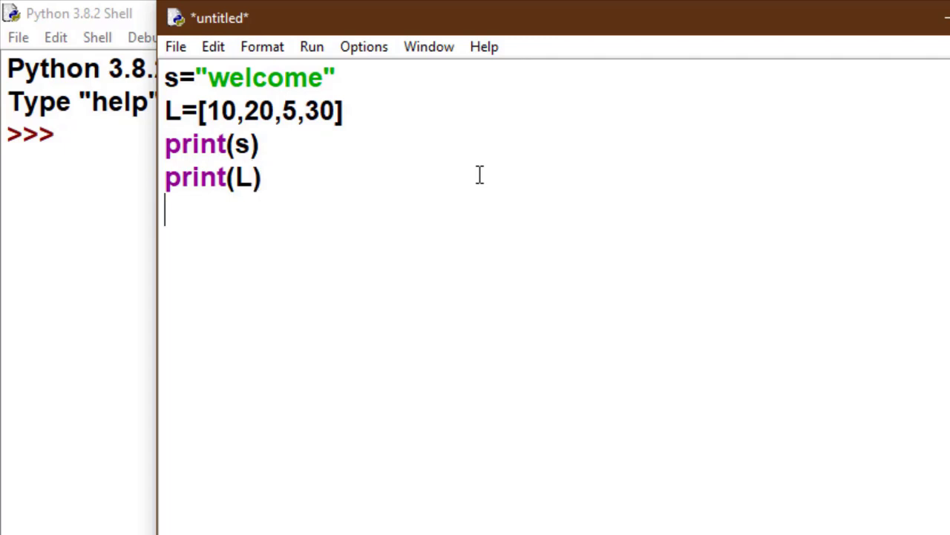
Step: Add L[1]=L[1]+20 followed by print(L)
text(L[0)
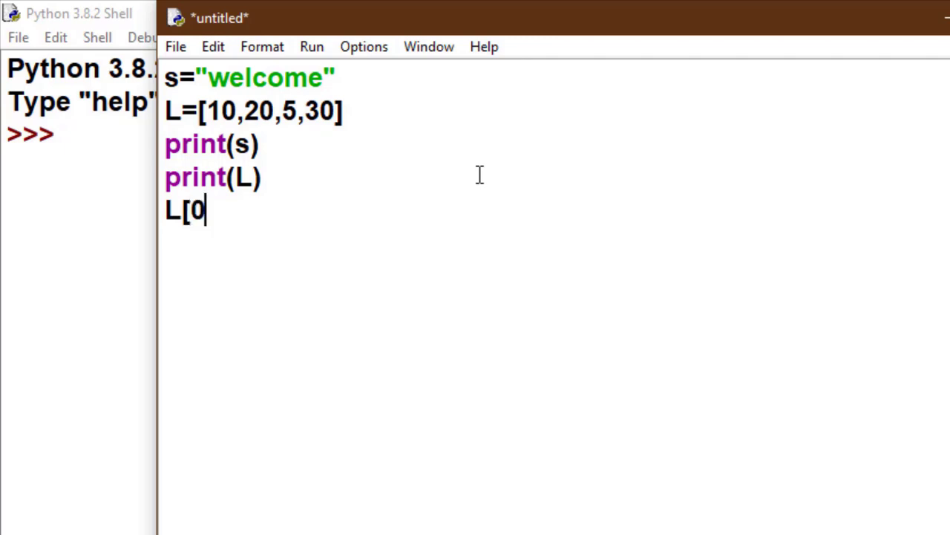
text(1])
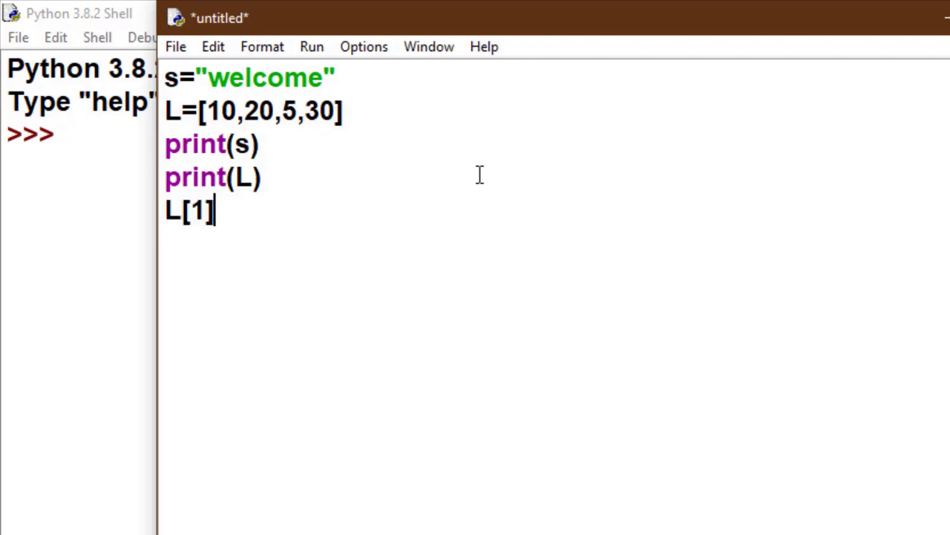
text(=)
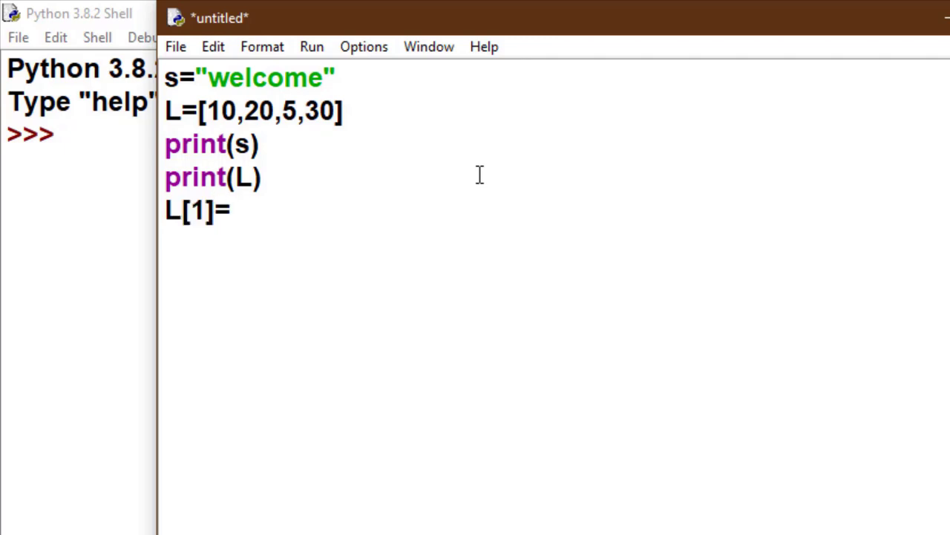
text(L[1])
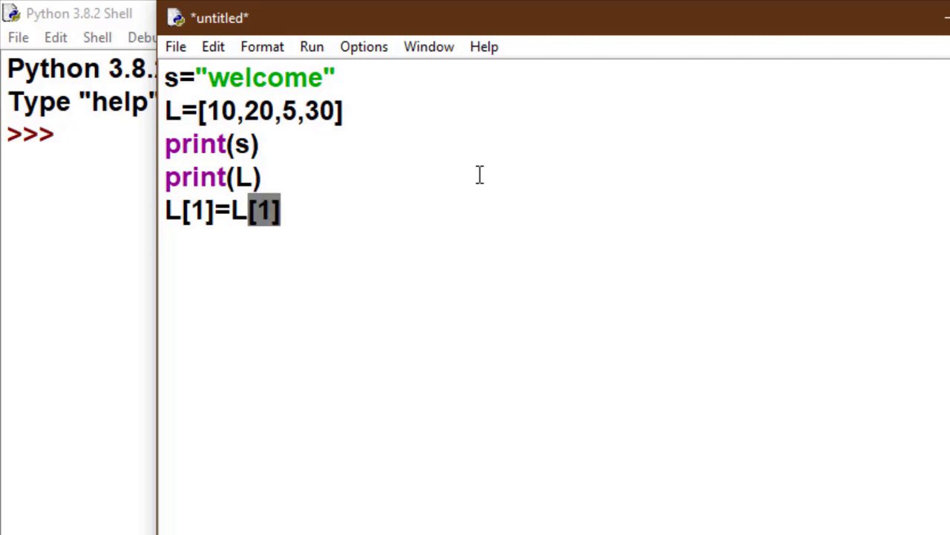
text(+)
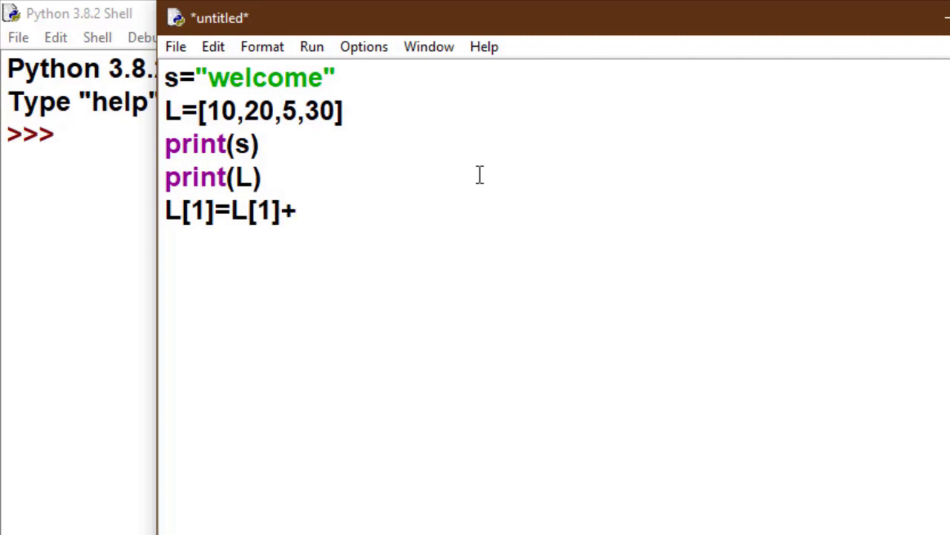
text(20)
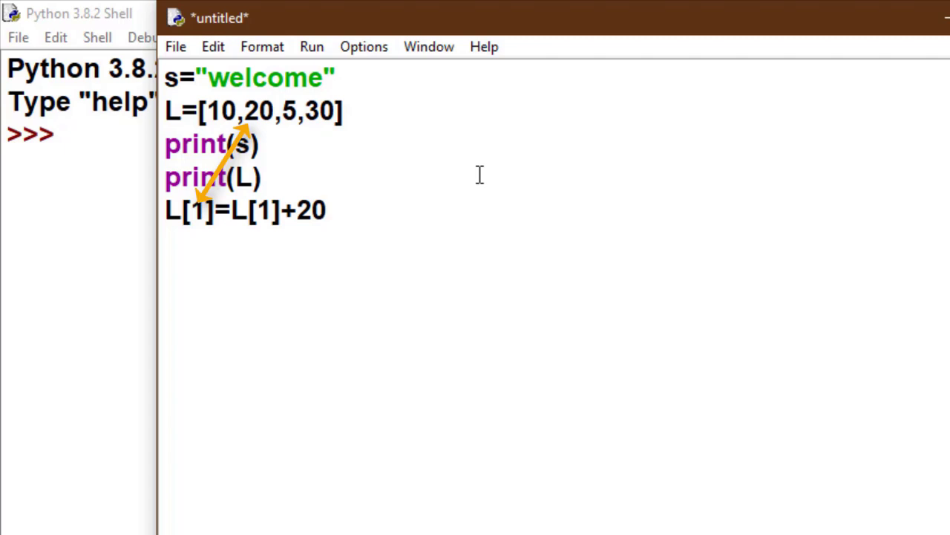
text(pr)
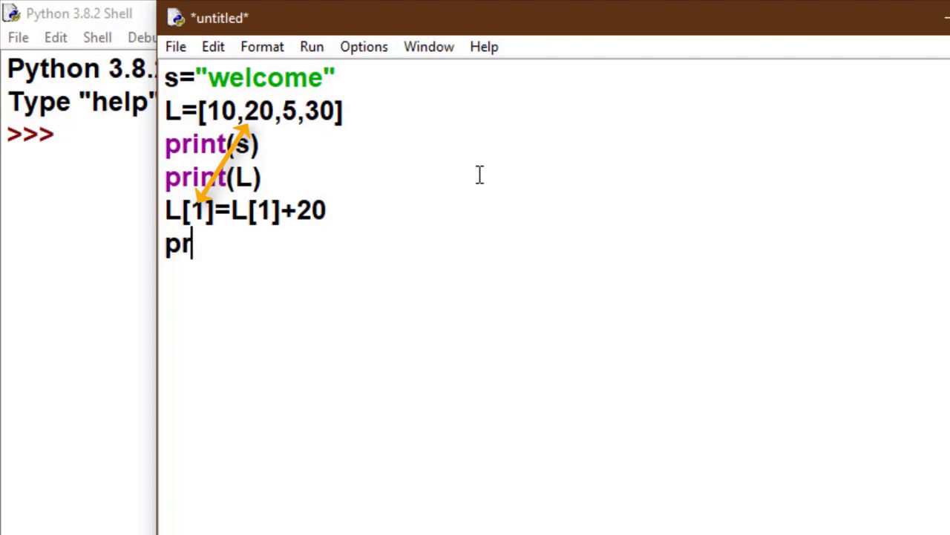
text(int(L)
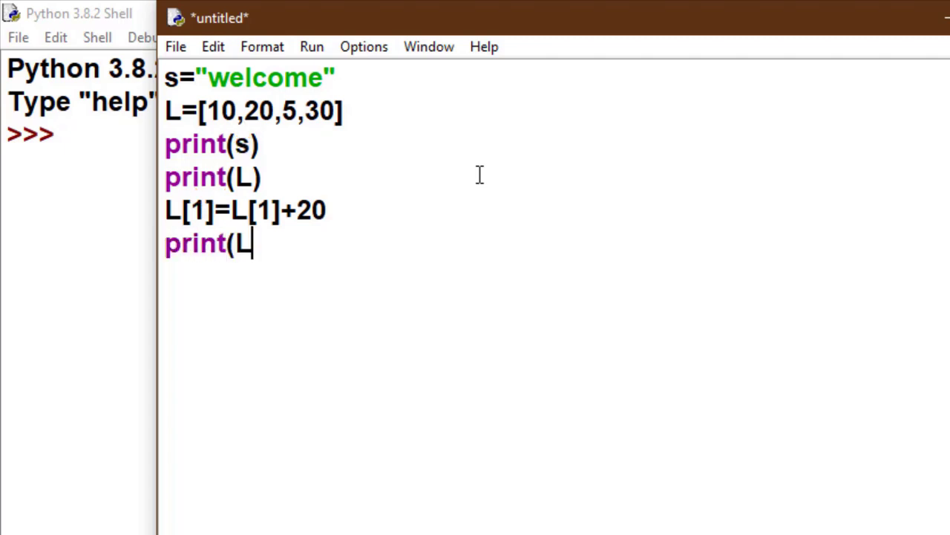
text())
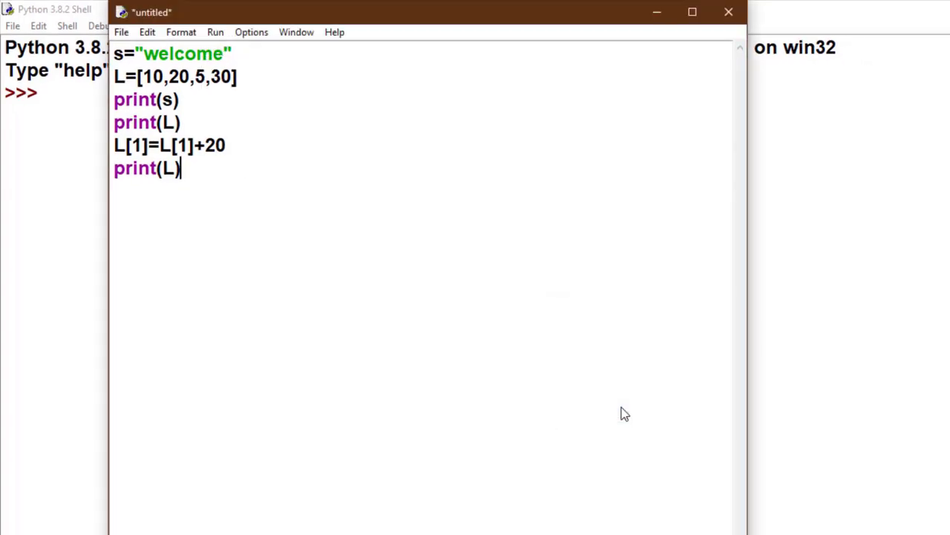
Step: Save the script as im.py in the Desktop's PYTHON CODE folder
key(ctrl+s)
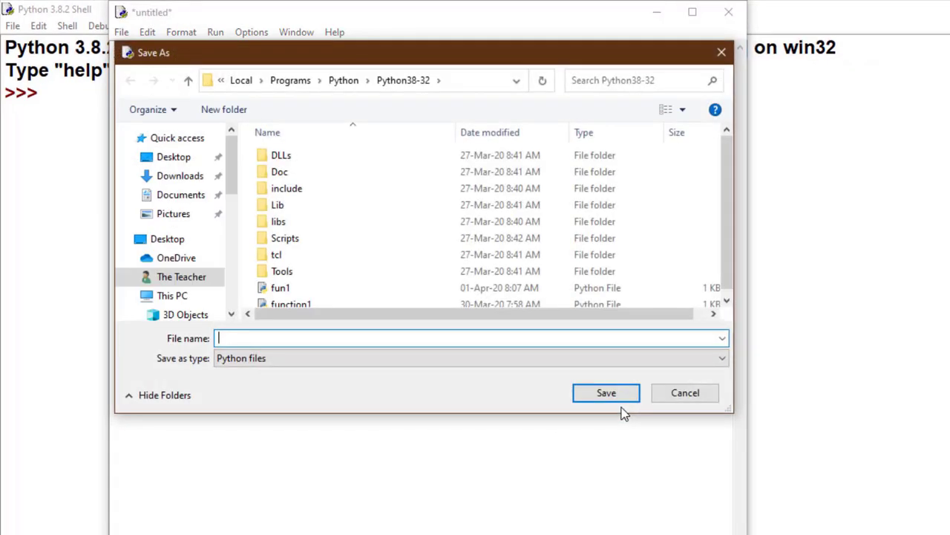
click(174, 158)
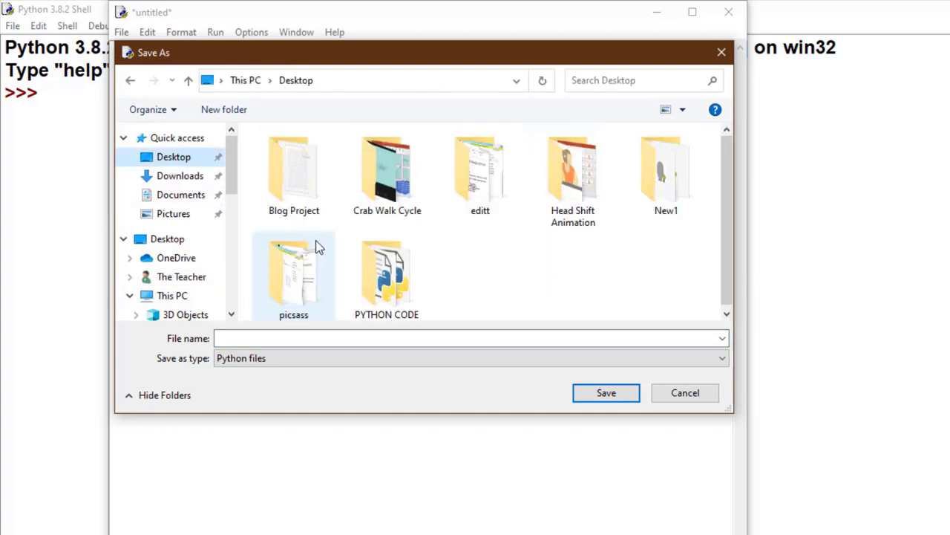
double_click(386, 275)
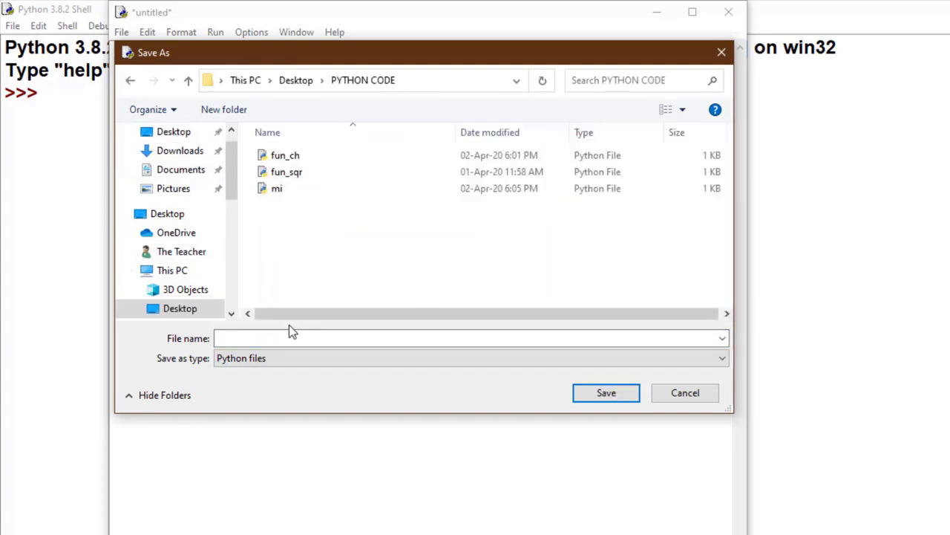
text(im)
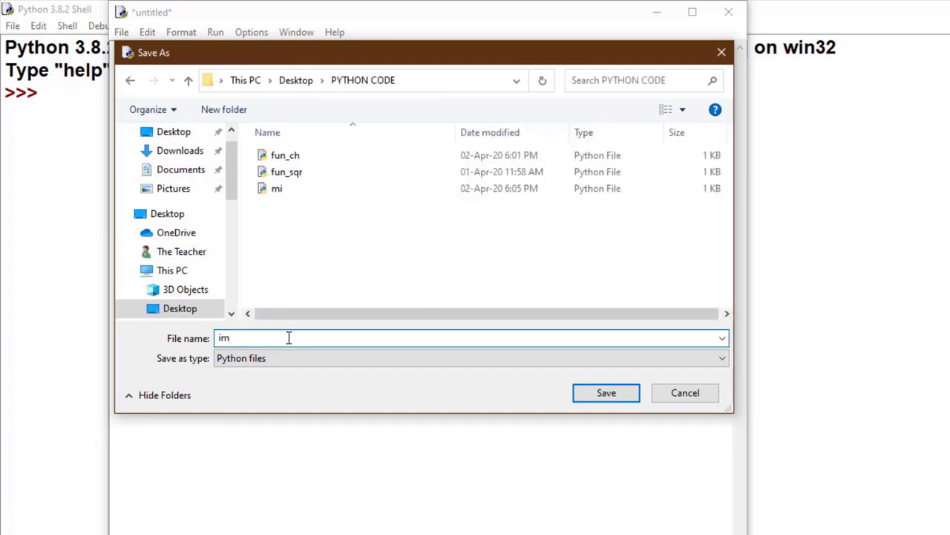
click(606, 393)
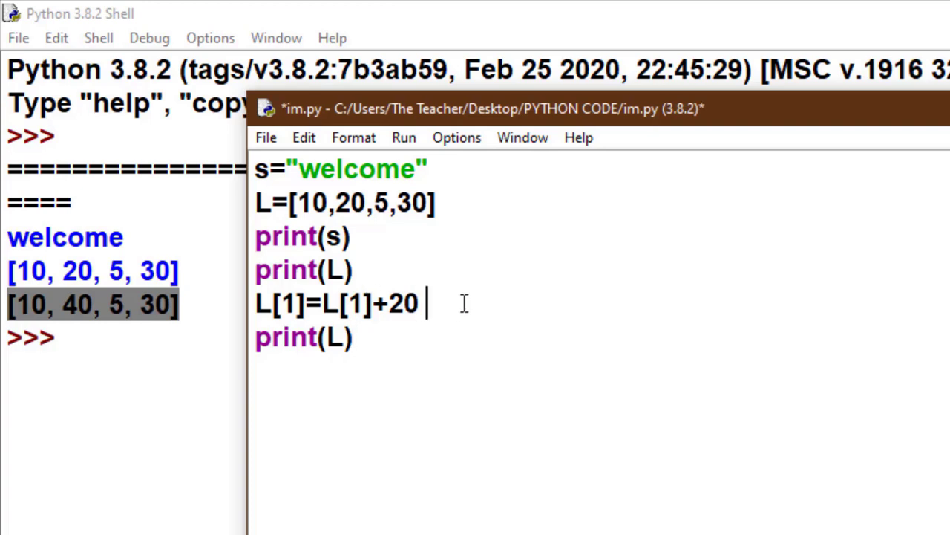
Step: Append the comment #List is mutable in Python to the L[1] line and begin an s[ line
text(#)
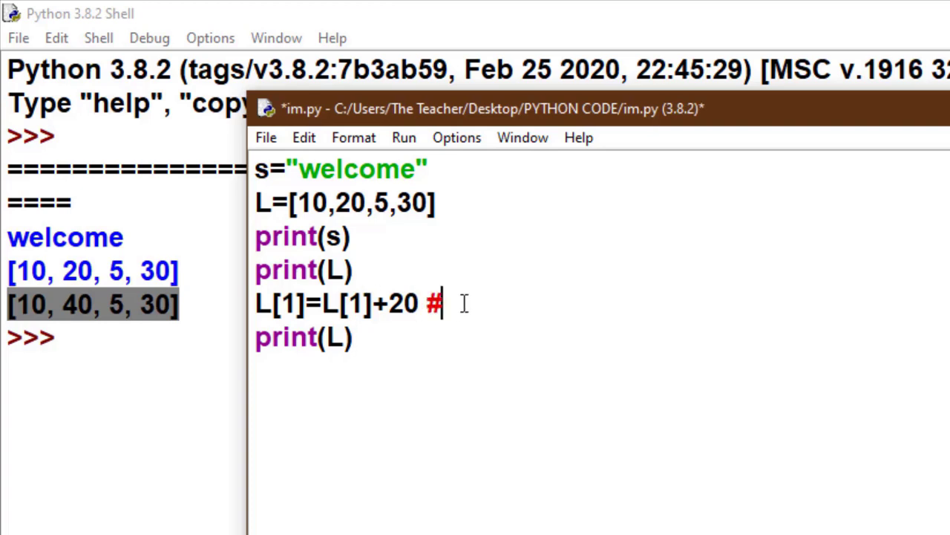
text(List)
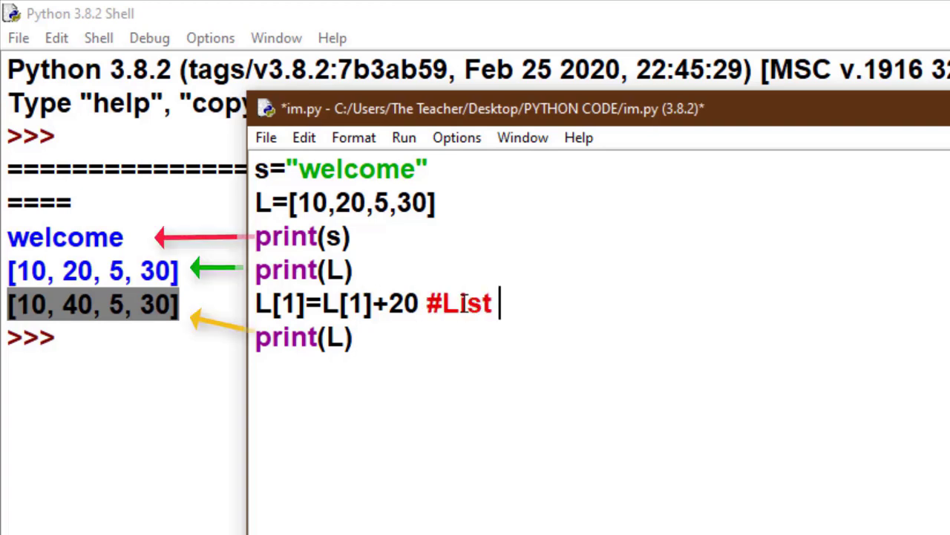
text(is)
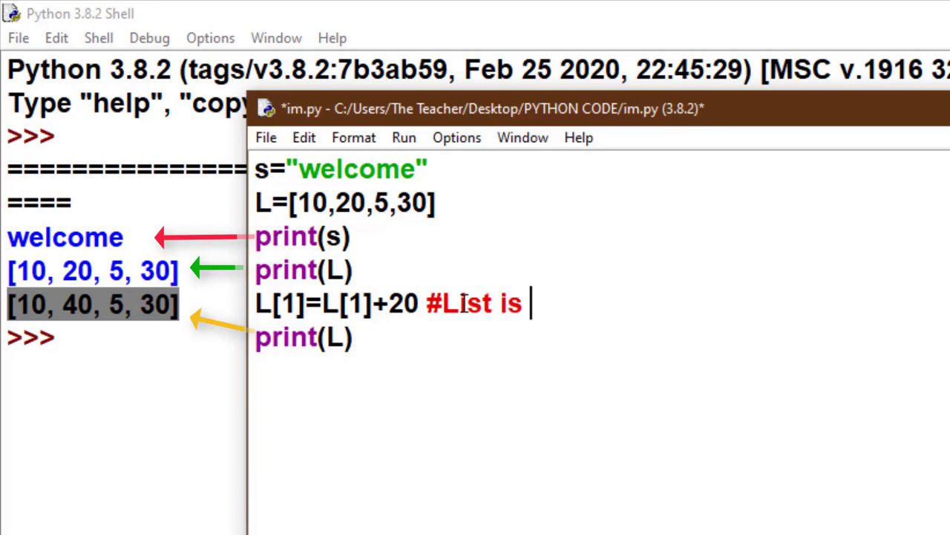
text(mutable in P)
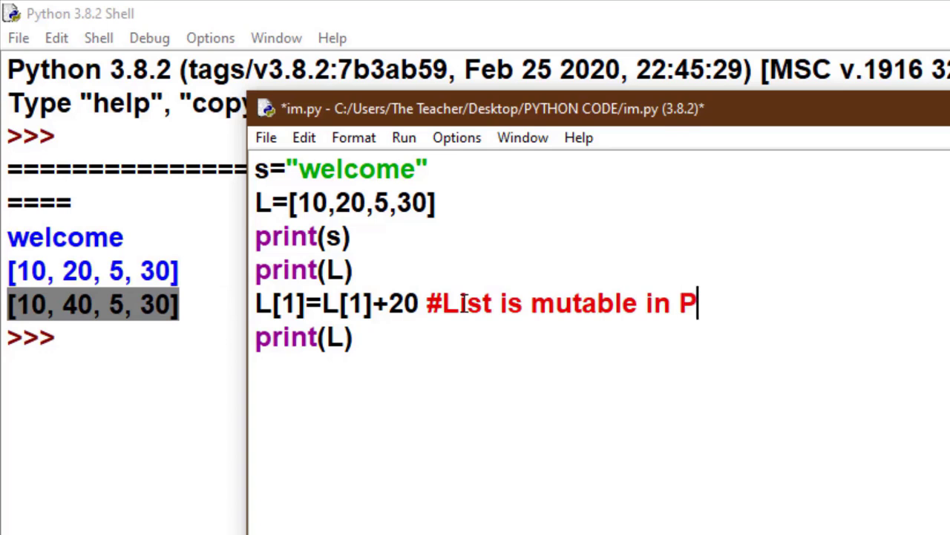
text(ython)
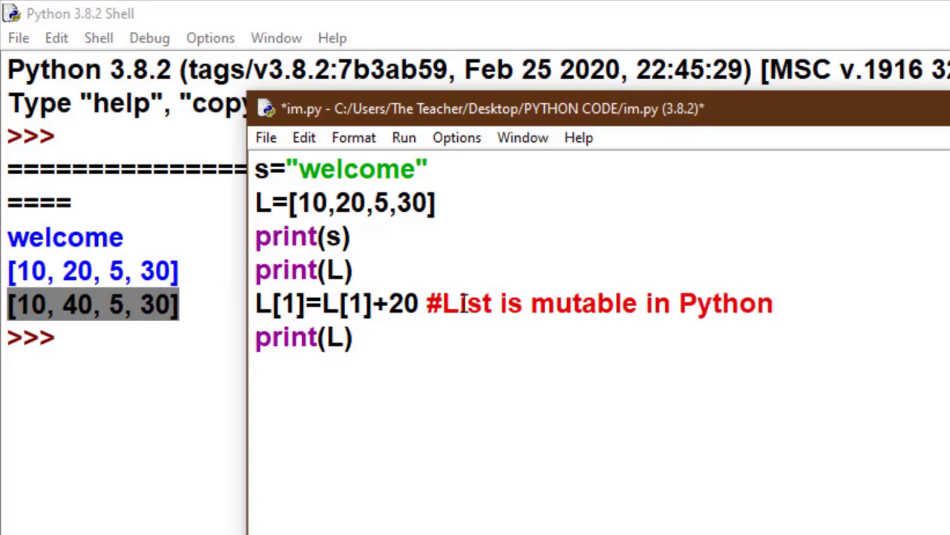
text(s[)
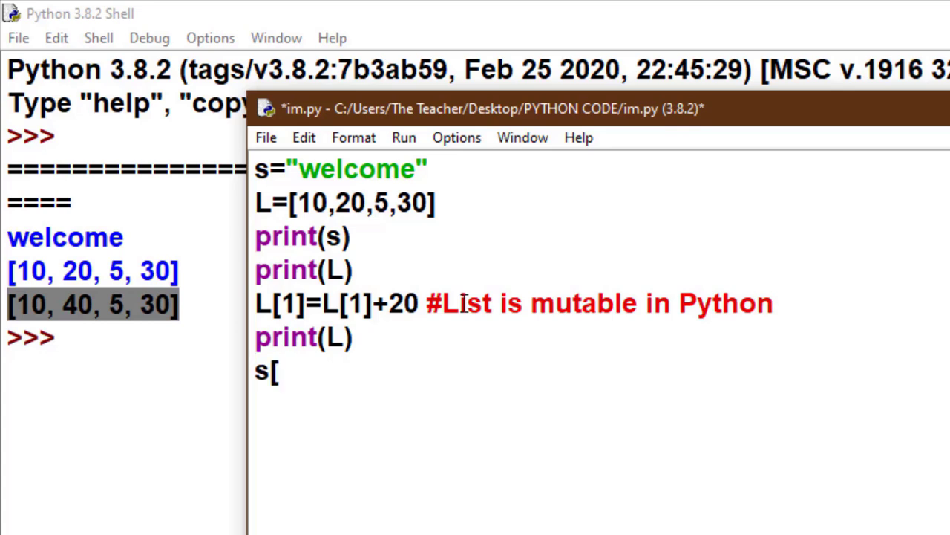
Step: Add s[1]="R", run the module and highlight the resulting TypeError message
text(1]=)
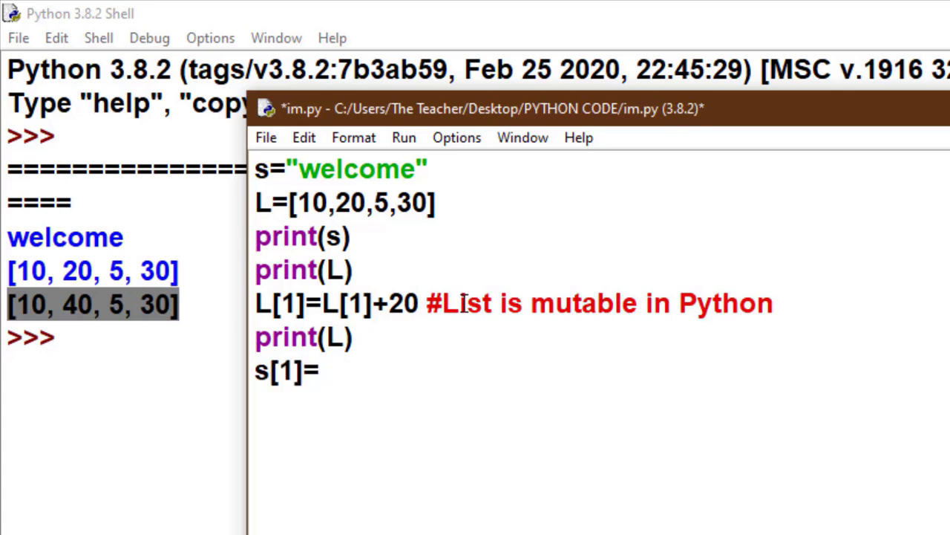
text("R")
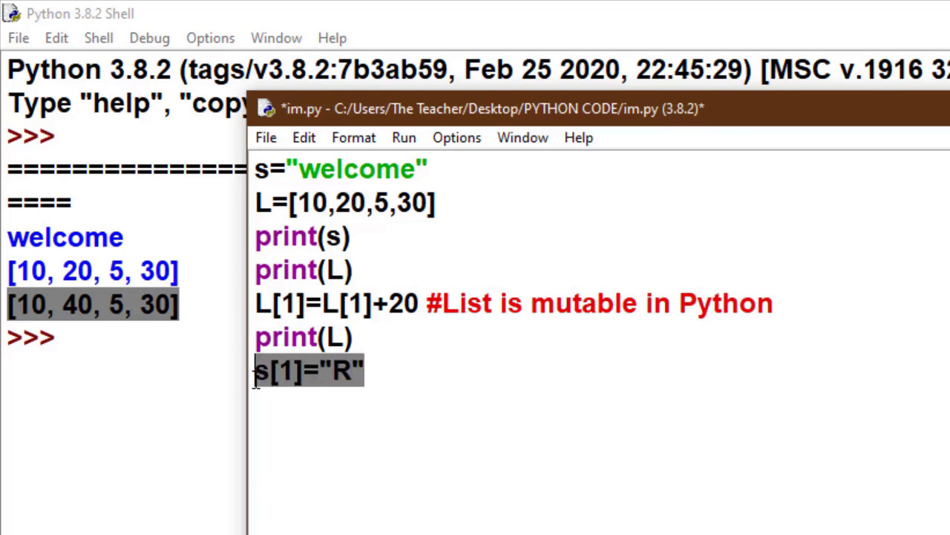
click(275, 93)
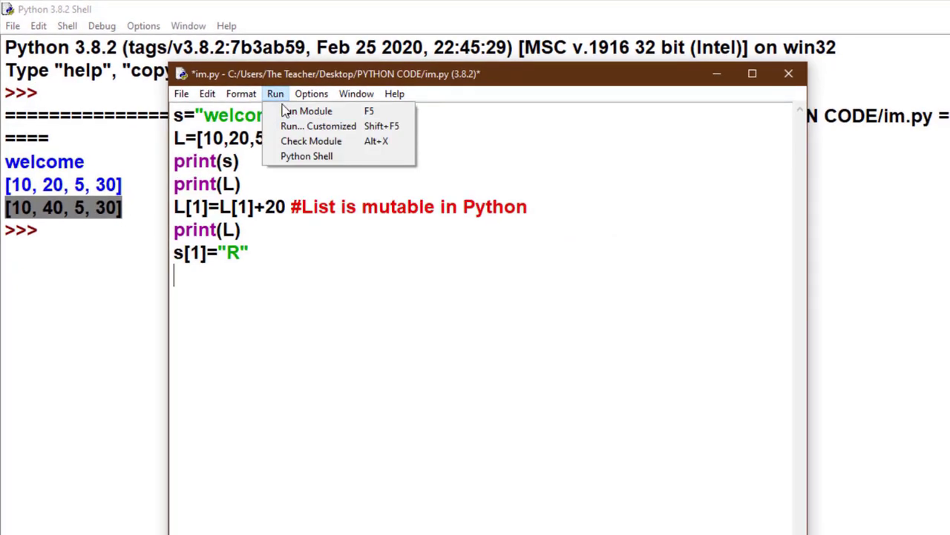
click(310, 110)
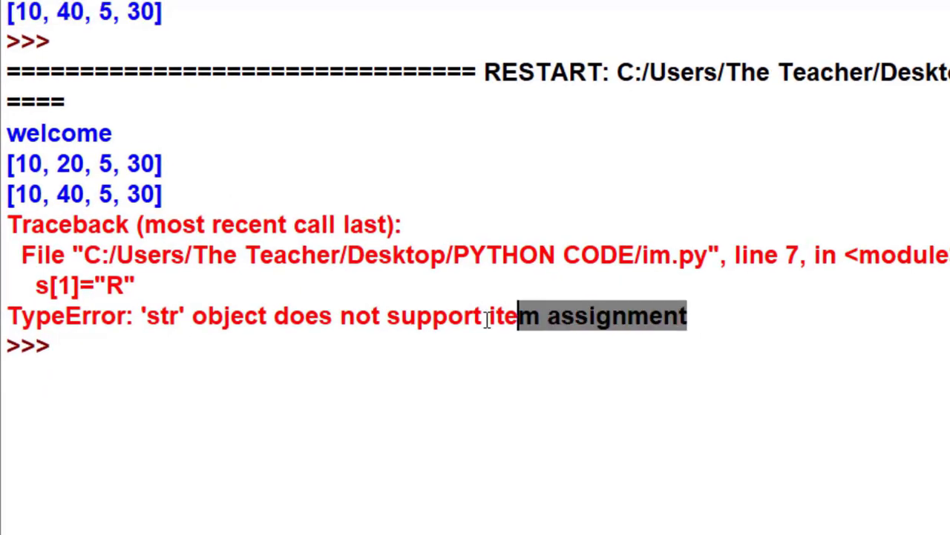
drag(505, 315, 71, 315)
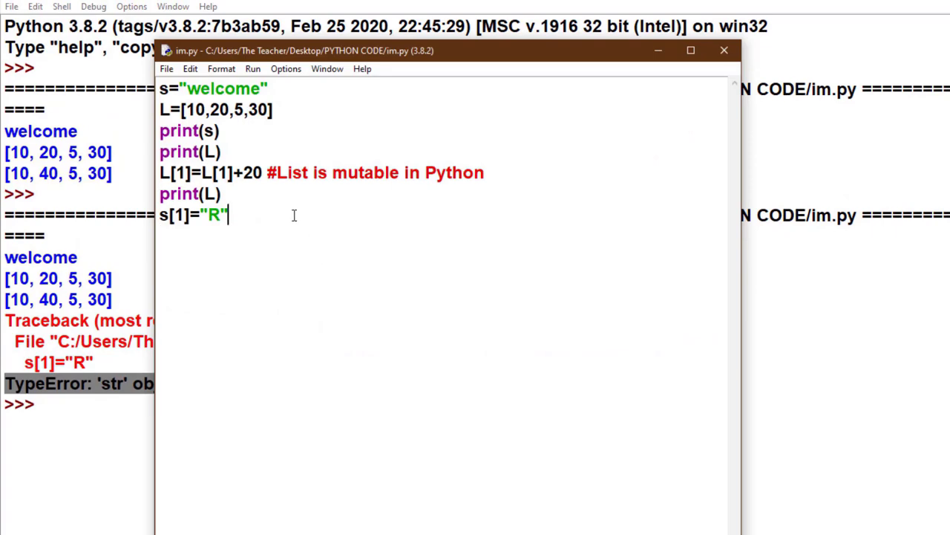
Step: Comment the s[1]="R" line with #TypeError: 'str' object does not support item assignment
text(#)
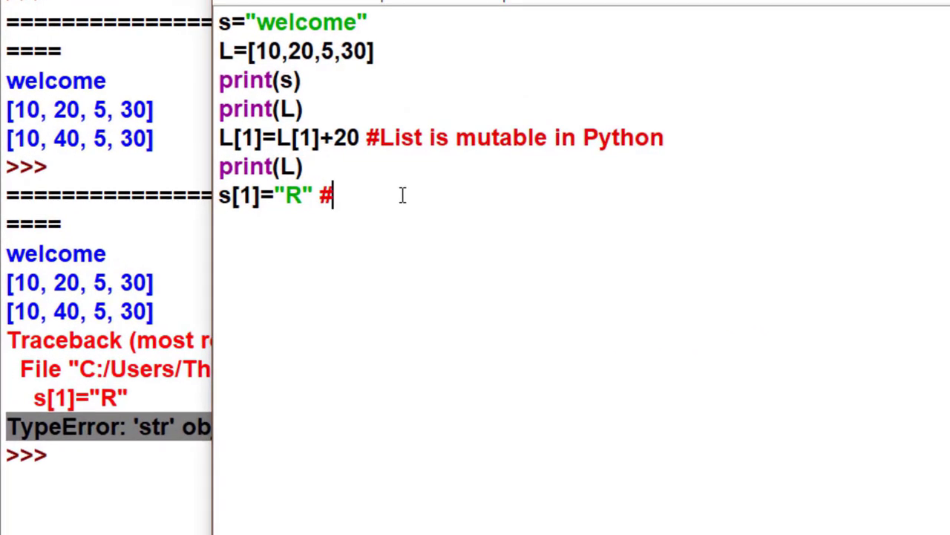
text(TypeError: 'str' object does not support item assignment)
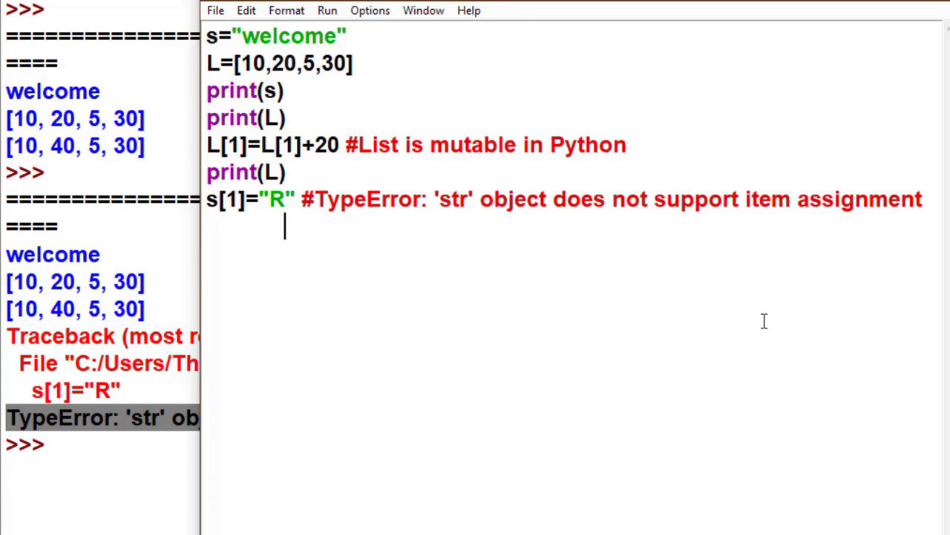
Step: Add the comment line # Hence string is immutable in python.....
text(#)
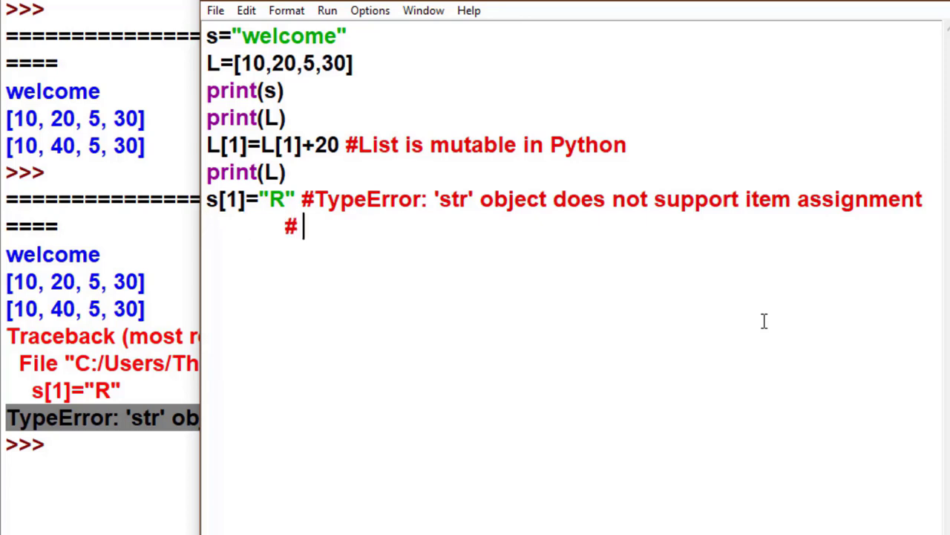
text(Hence string is i)
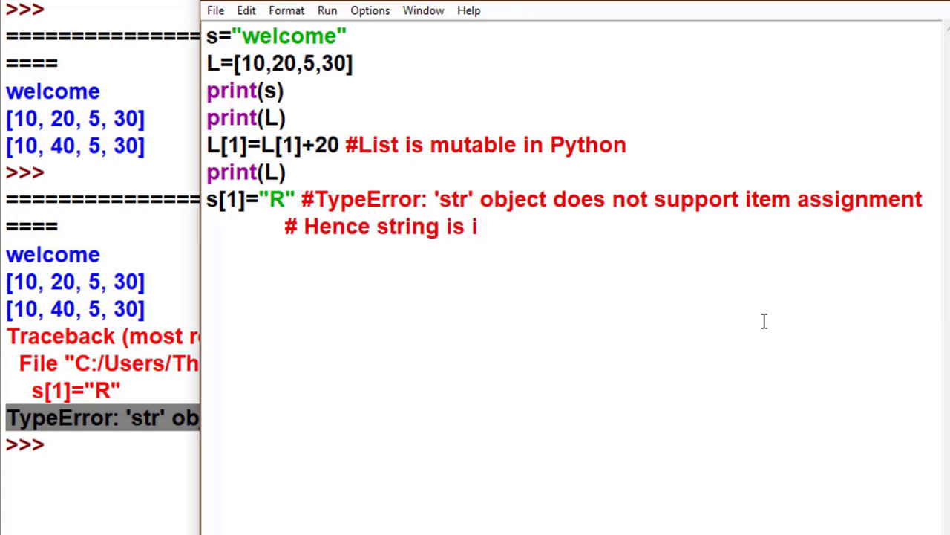
text(mmutable)
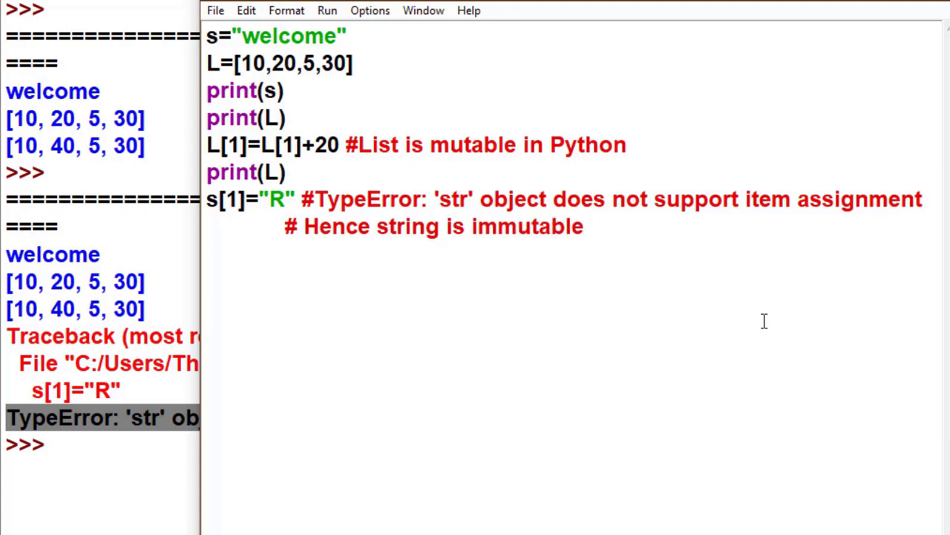
text(in p)
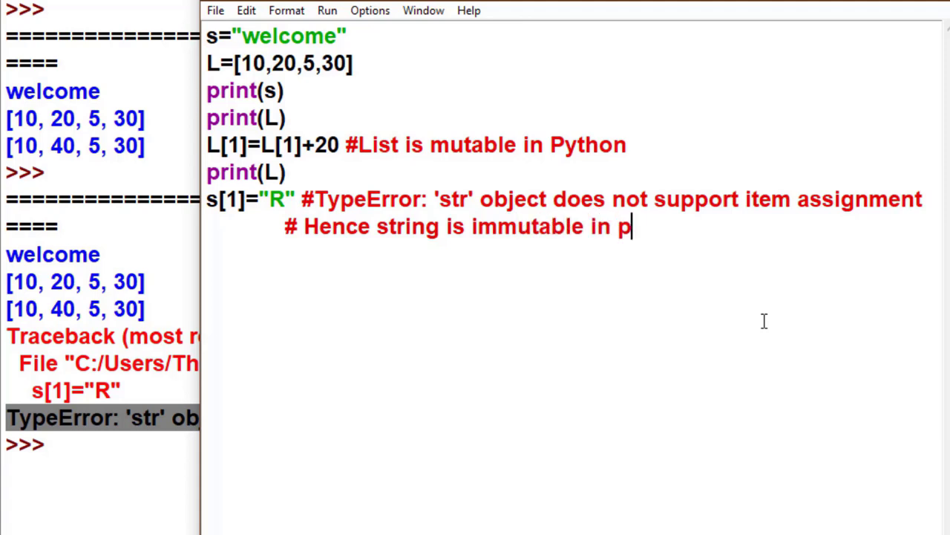
text(ython)
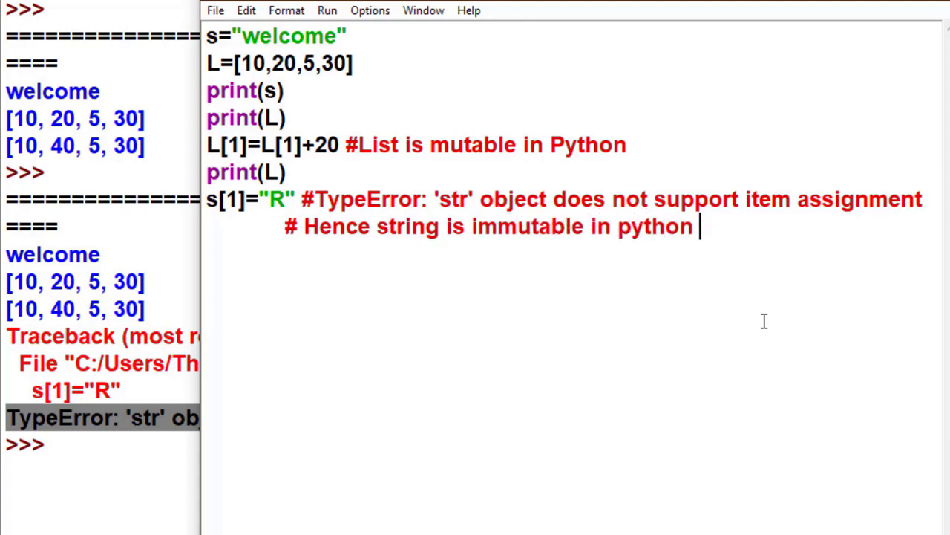
text(......)
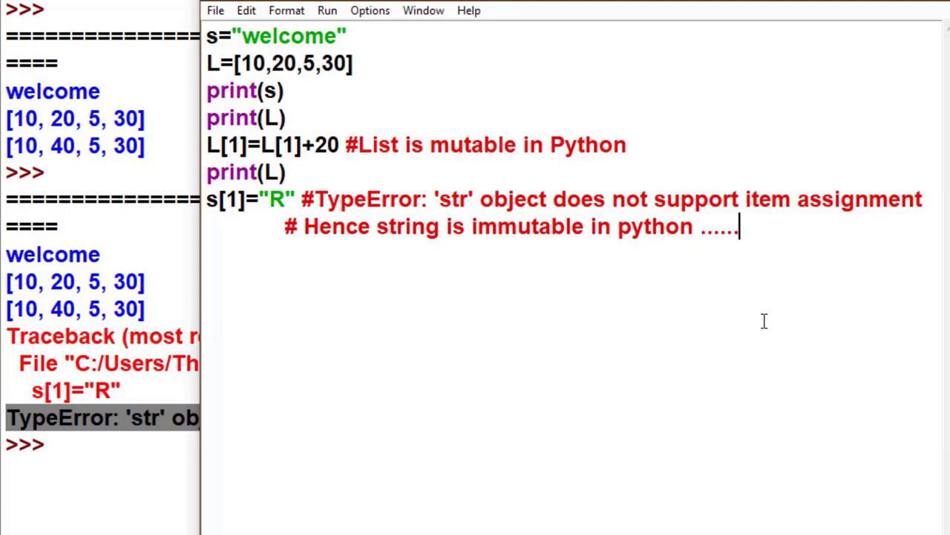
mouse_move(692, 7)
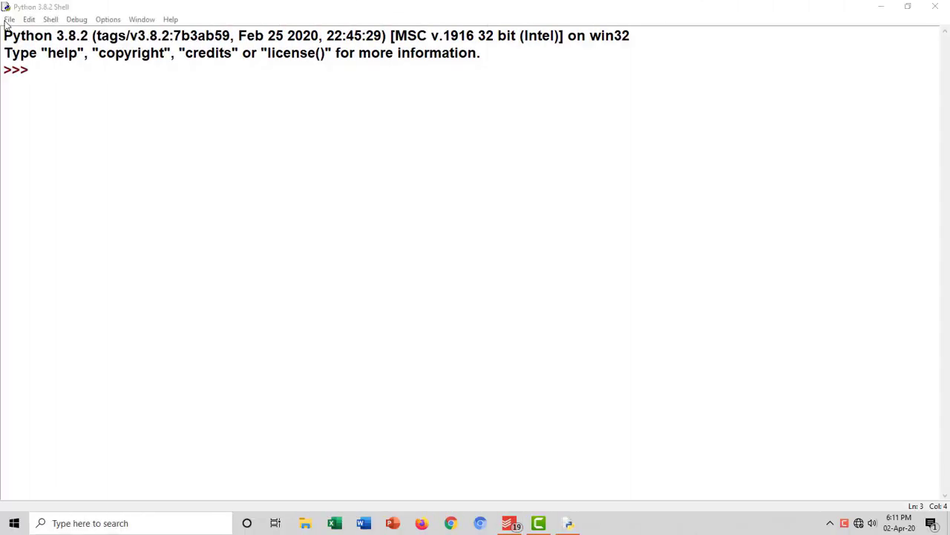
Step: In a new script, write the change(x) header with the comment #here x is list
click(9, 19)
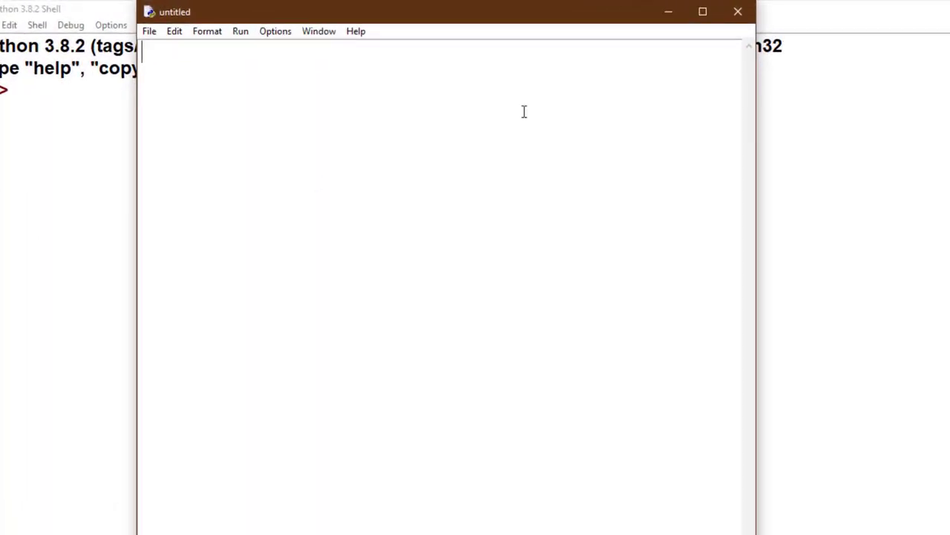
text(d)
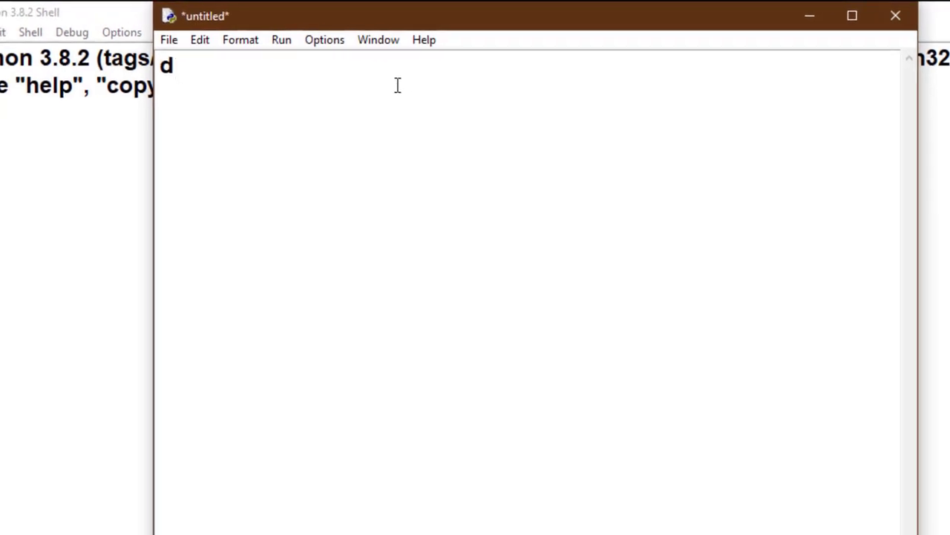
text(ef cga)
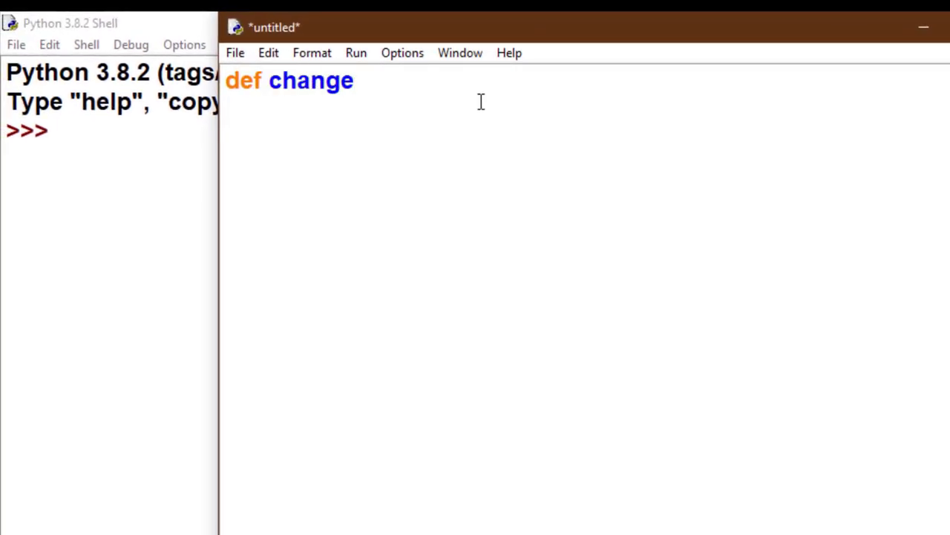
text((x):)
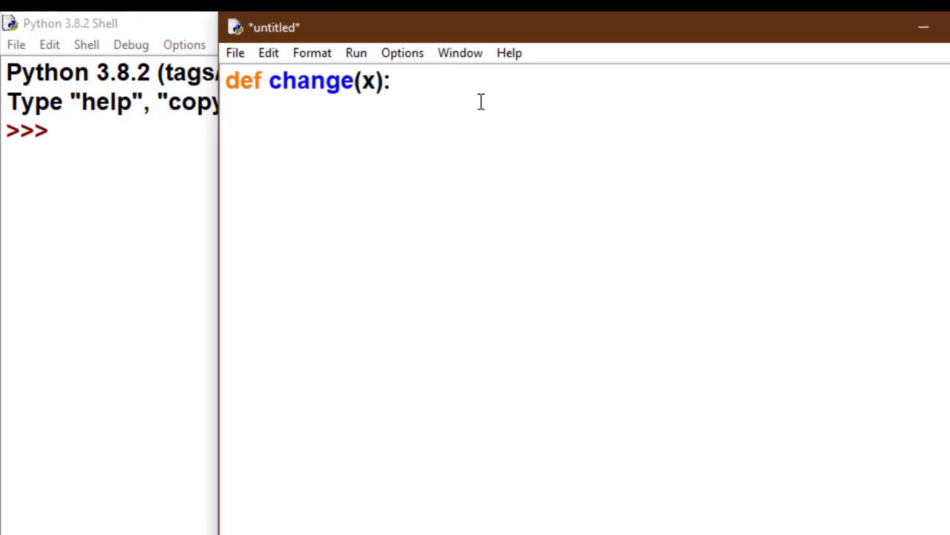
click(392, 80)
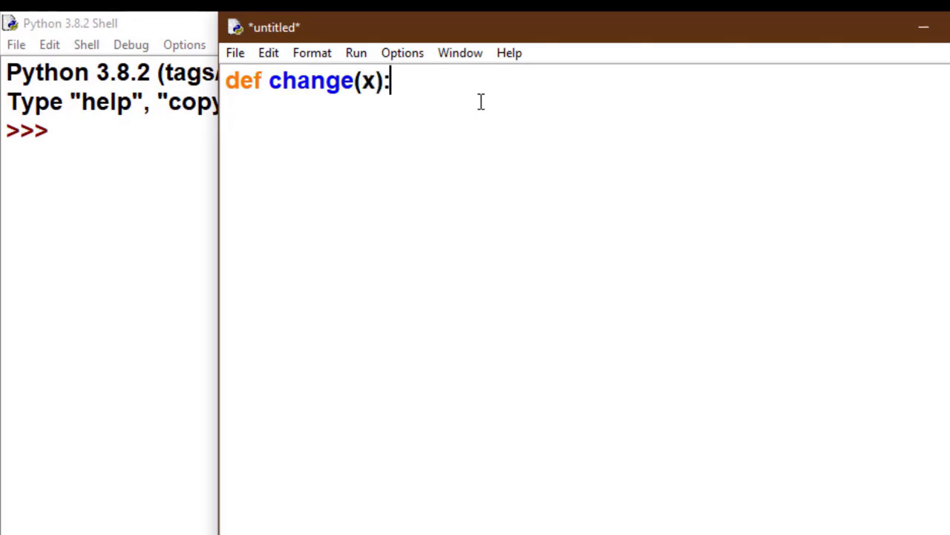
text(#)
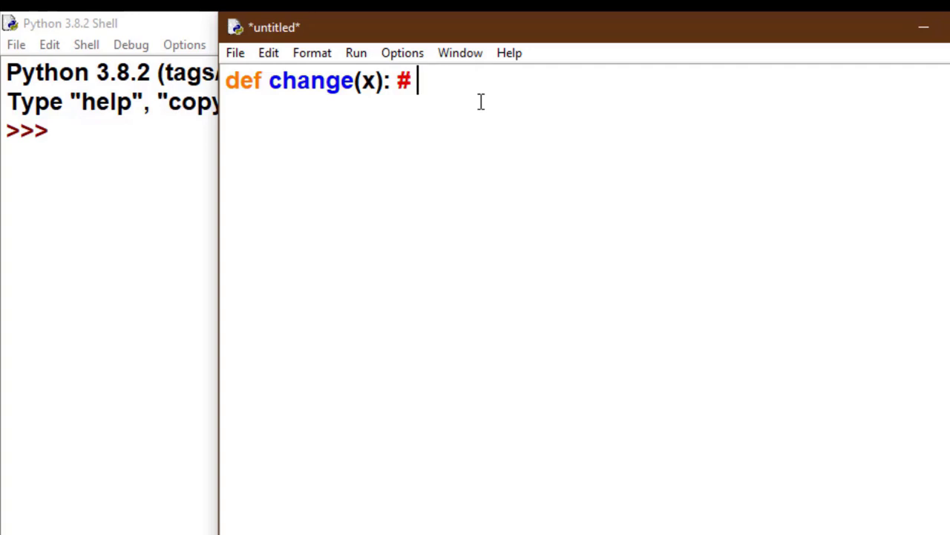
text(here x)
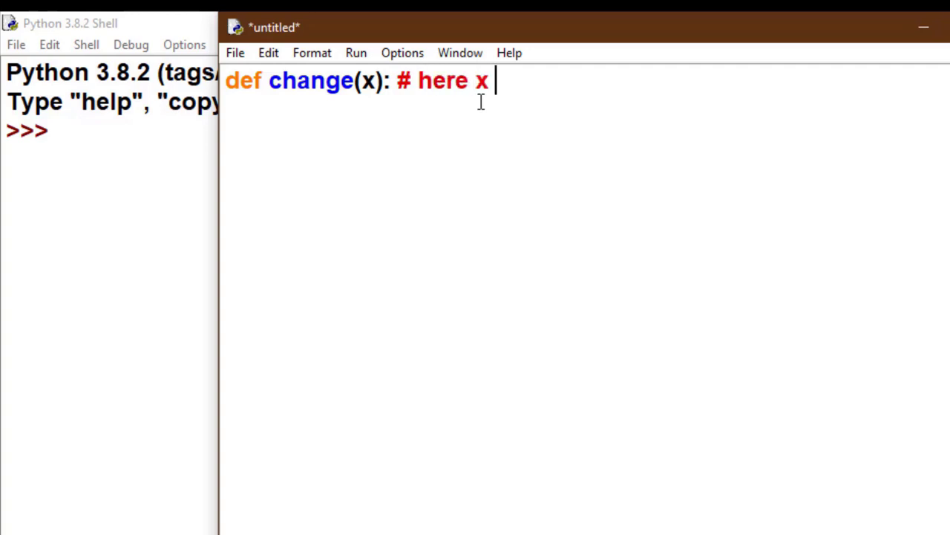
text(is list)
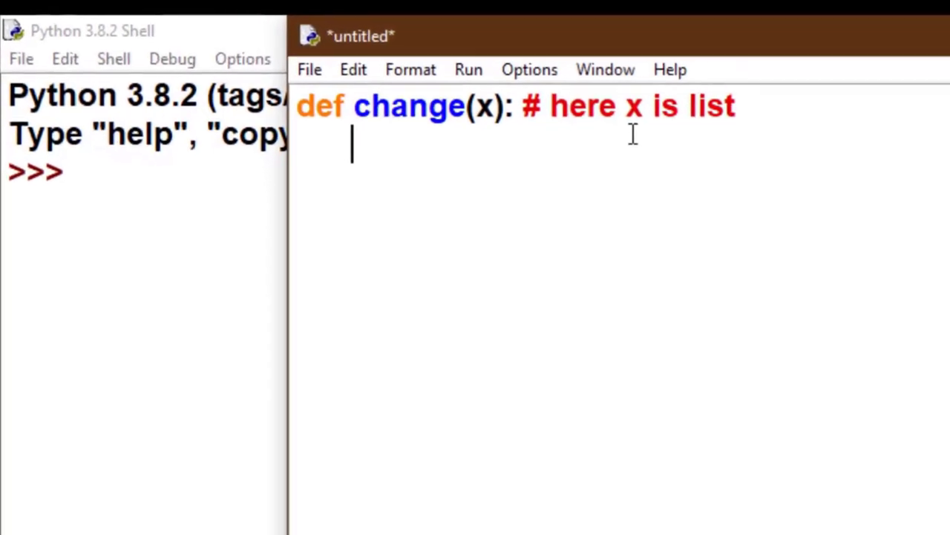
Step: Give change(x) the body x[1]=x[1]+20 and print(x)
text(x[1]=)
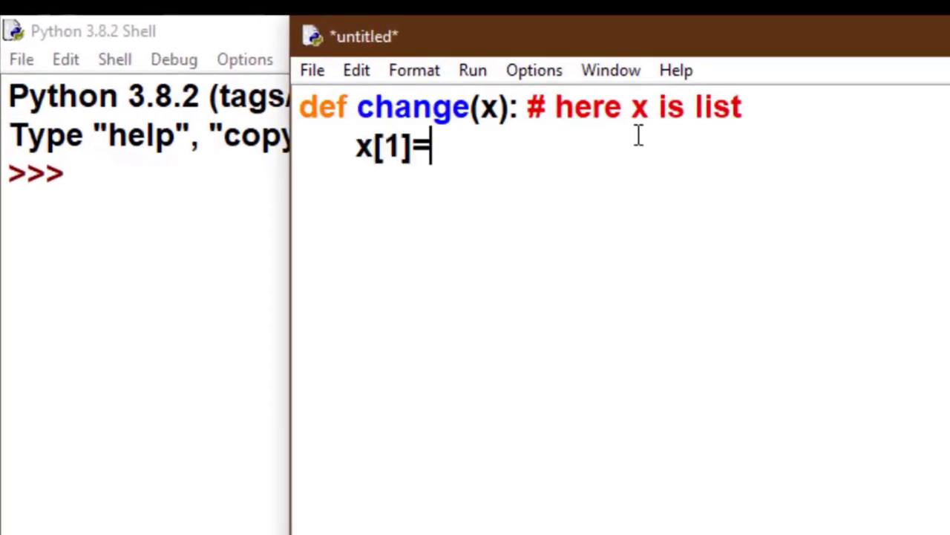
text(x)
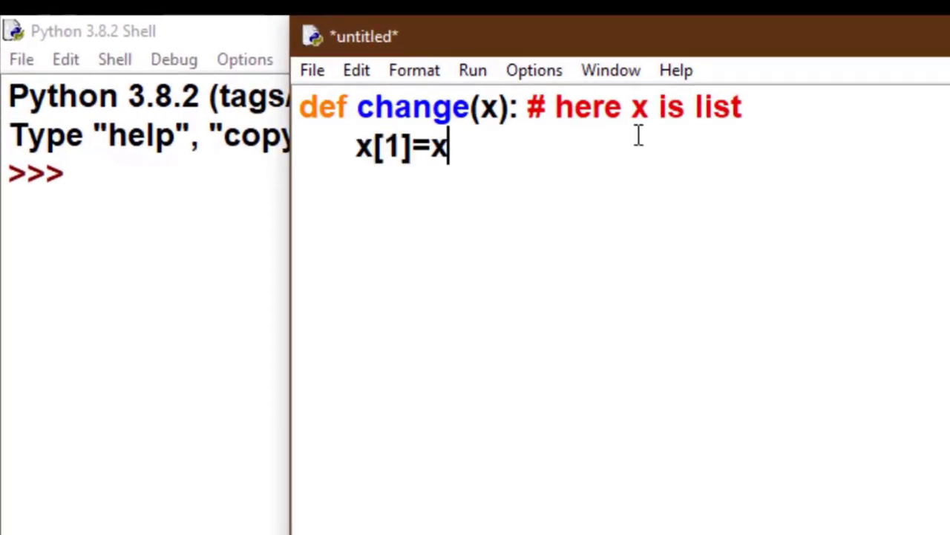
text([1])
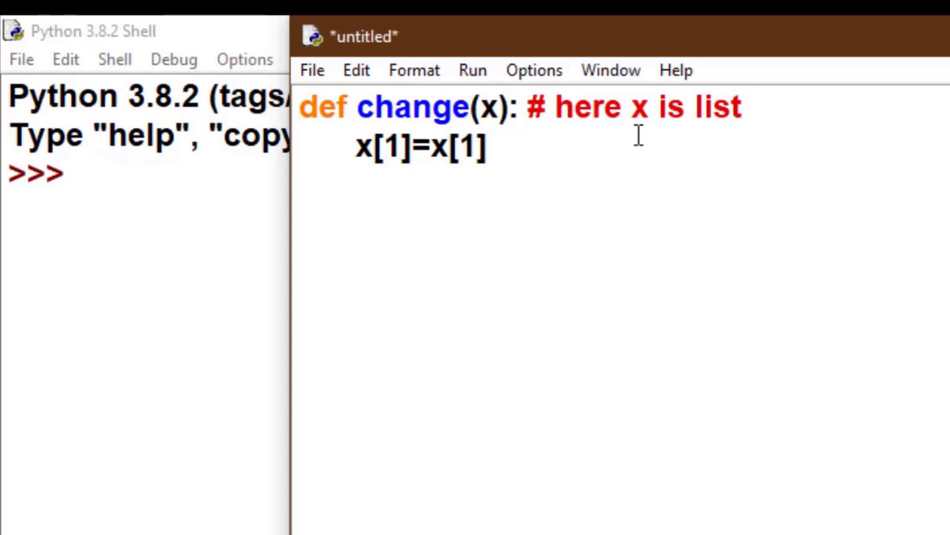
text(+20)
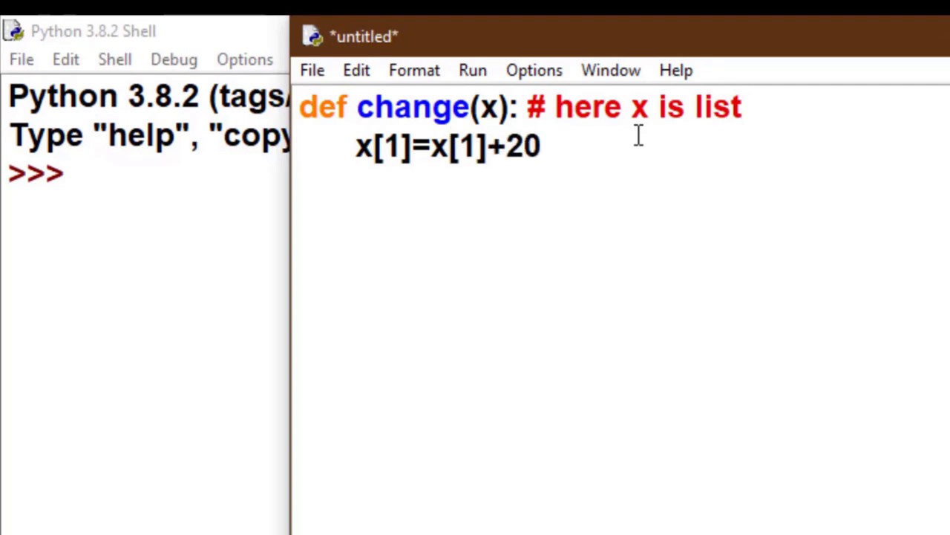
text(print(x)
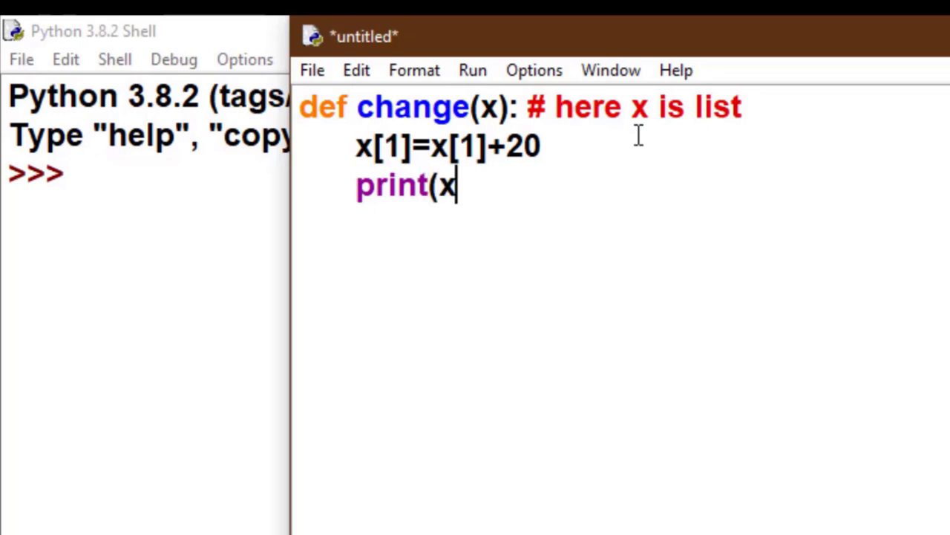
text())
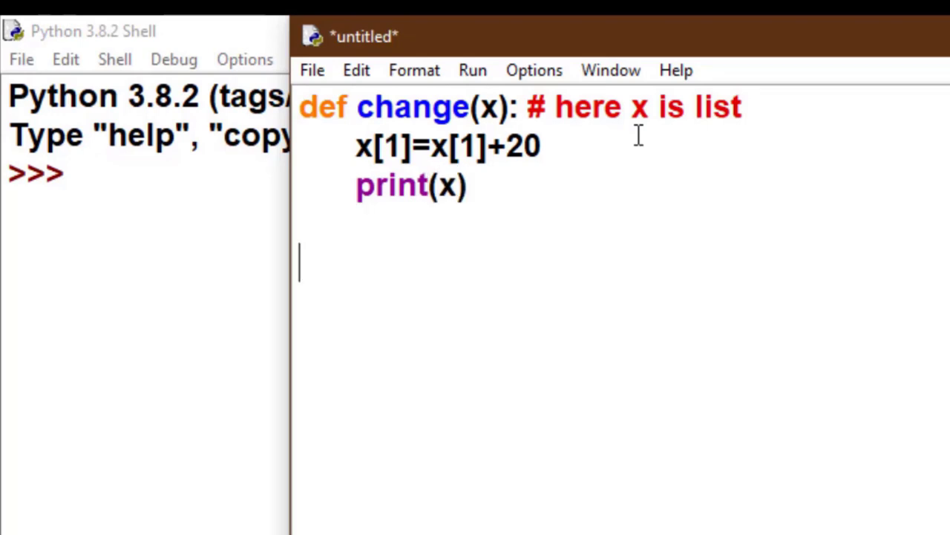
Step: Add a=[10,20,30,40], print(a), change(a) and print(a) below the function
text(a=)
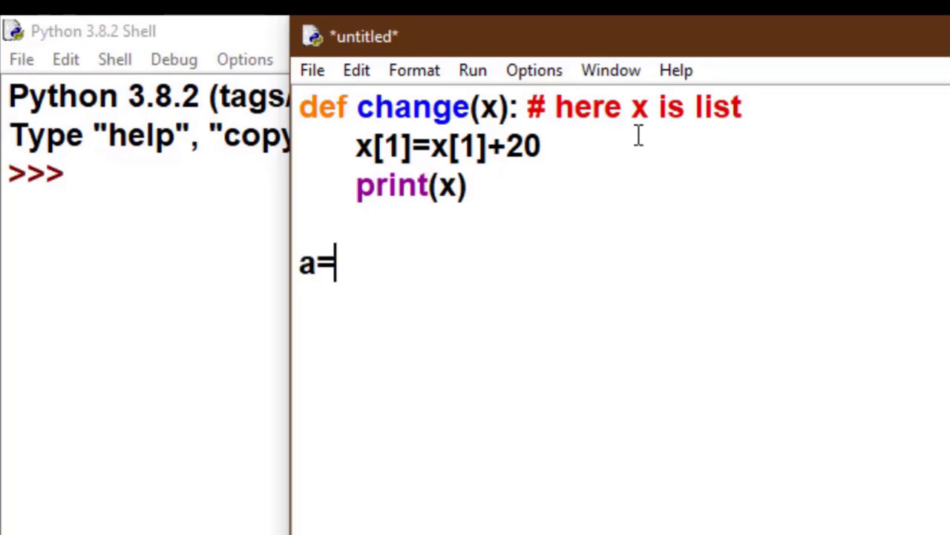
text([10.)
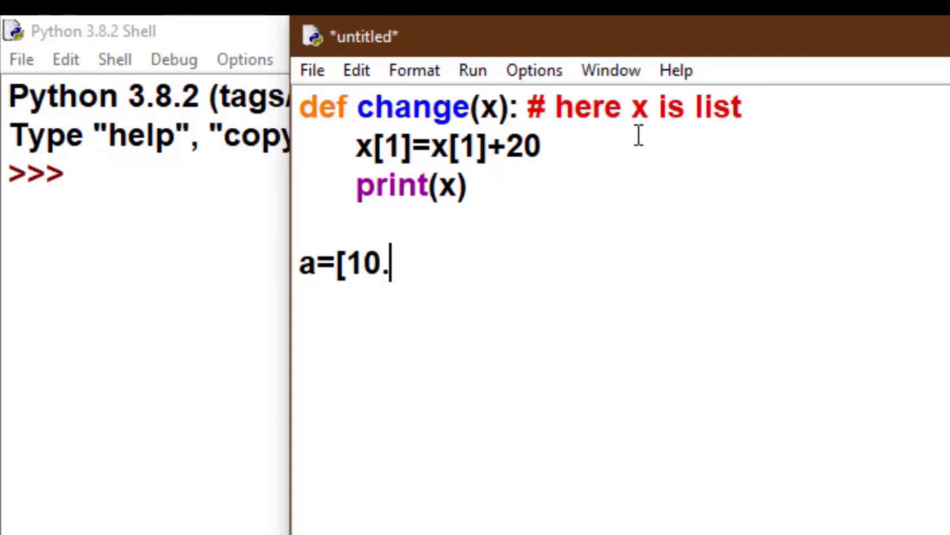
key(backspace)
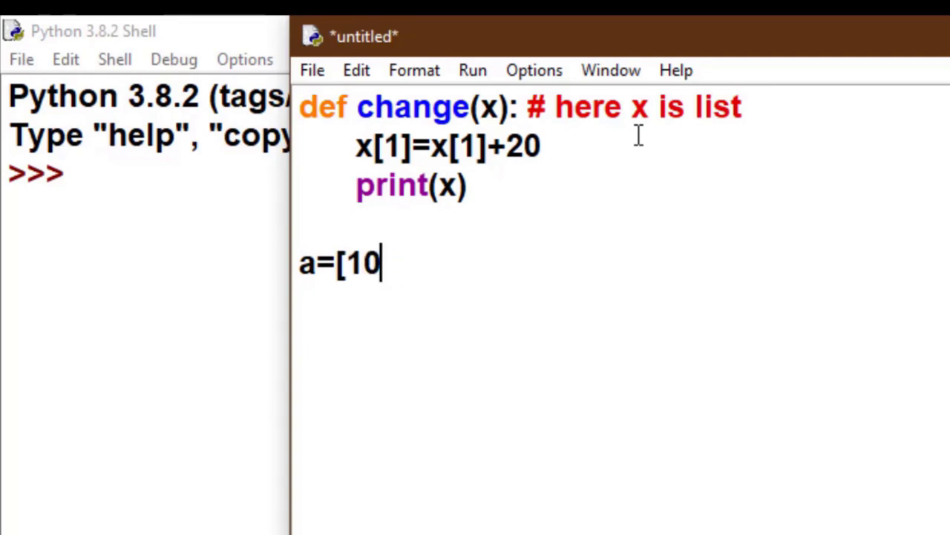
text(,20)
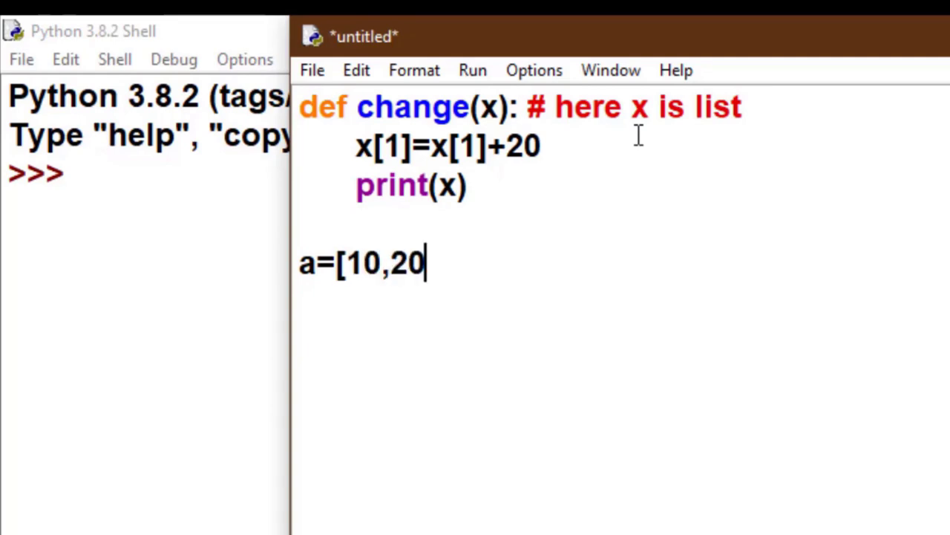
text(,30)
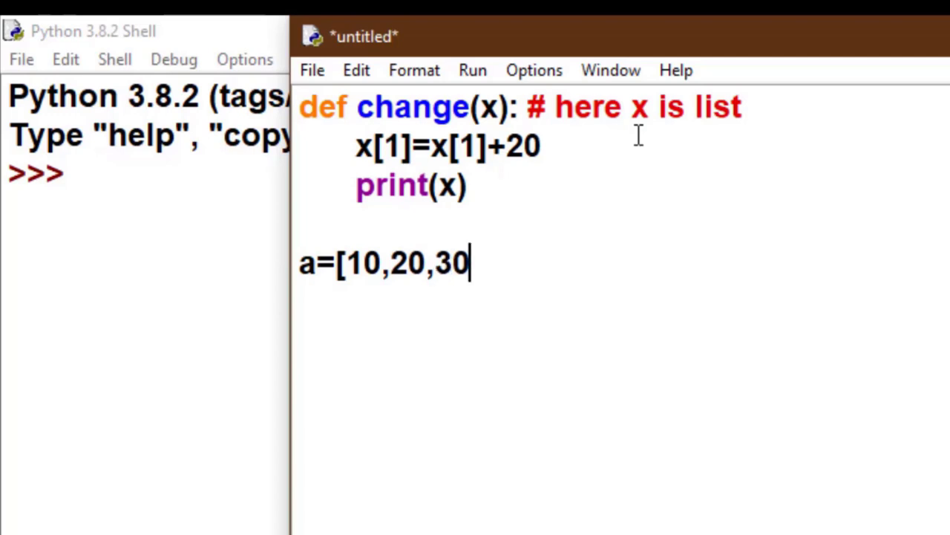
text(,40])
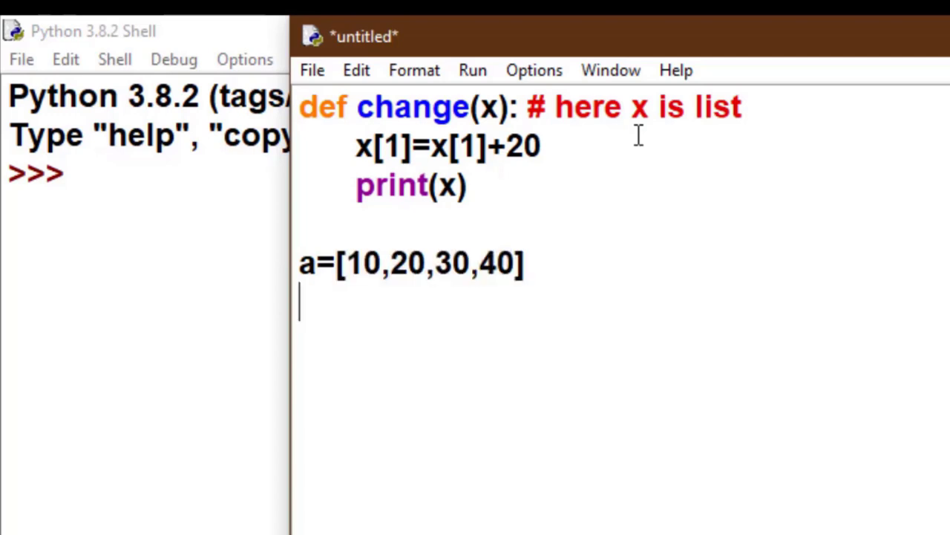
text(print)
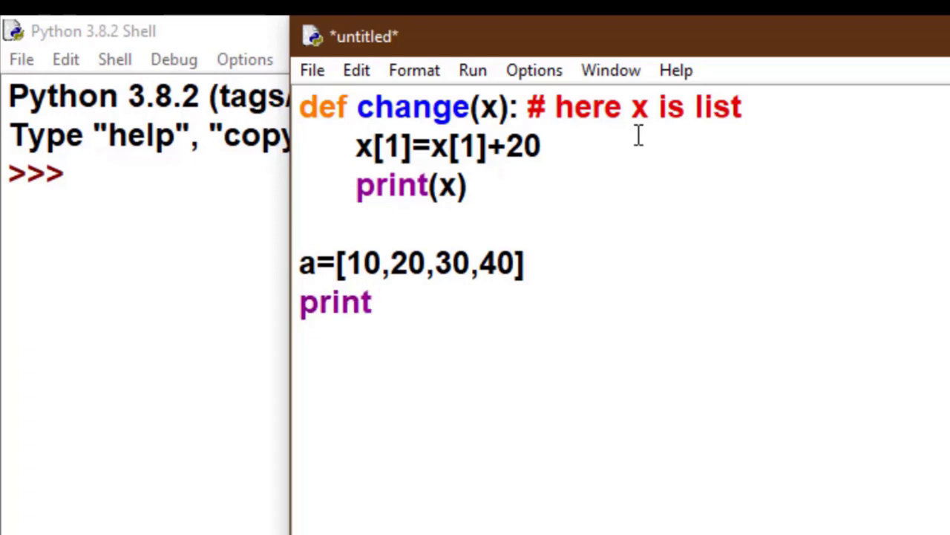
text((a))
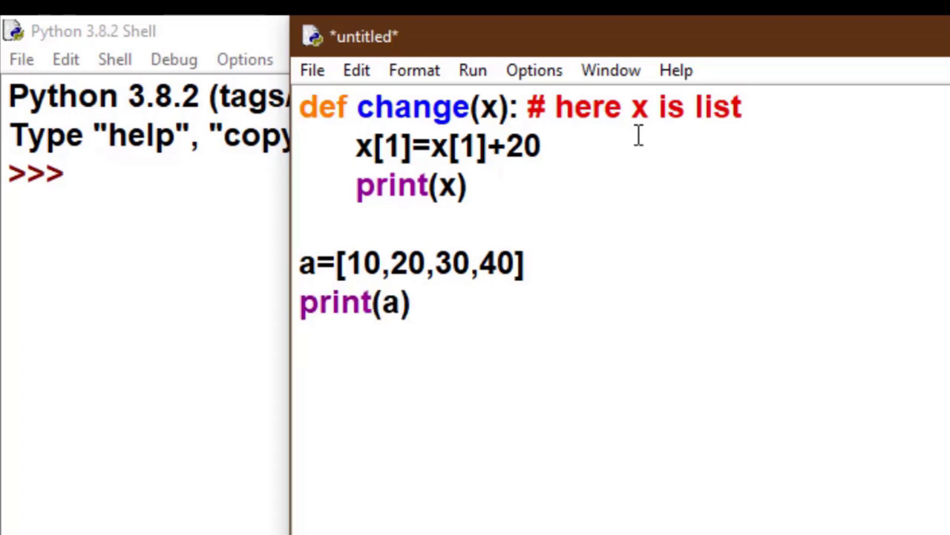
text(change()
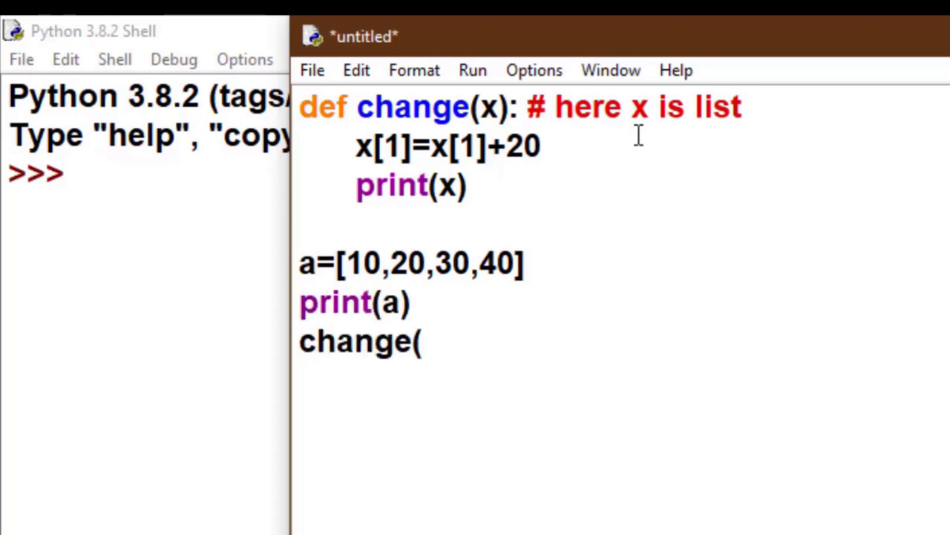
text(a))
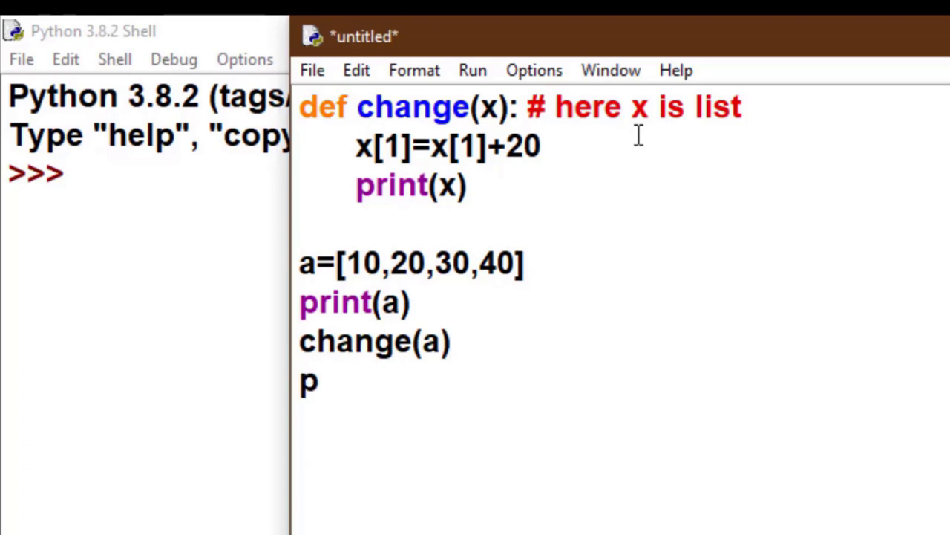
text(rint(a))
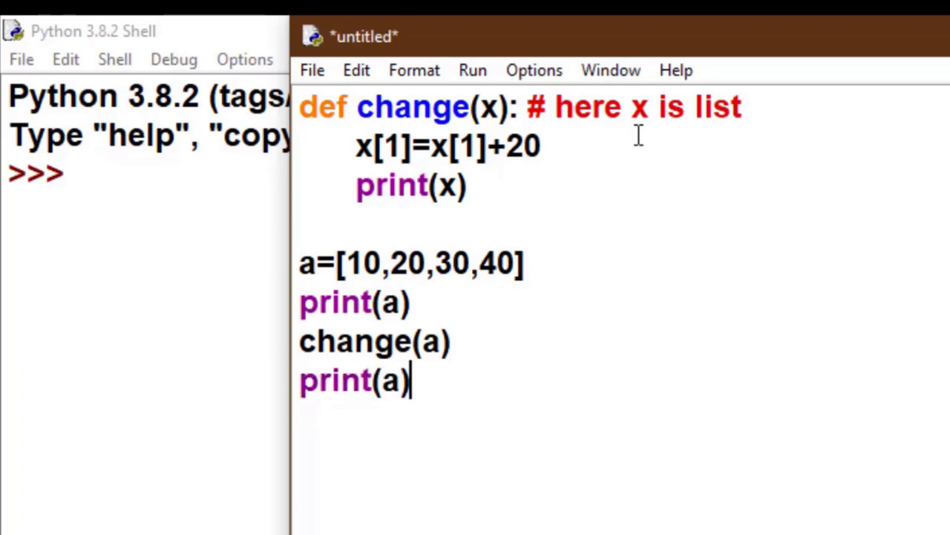
mouse_move(419, 297)
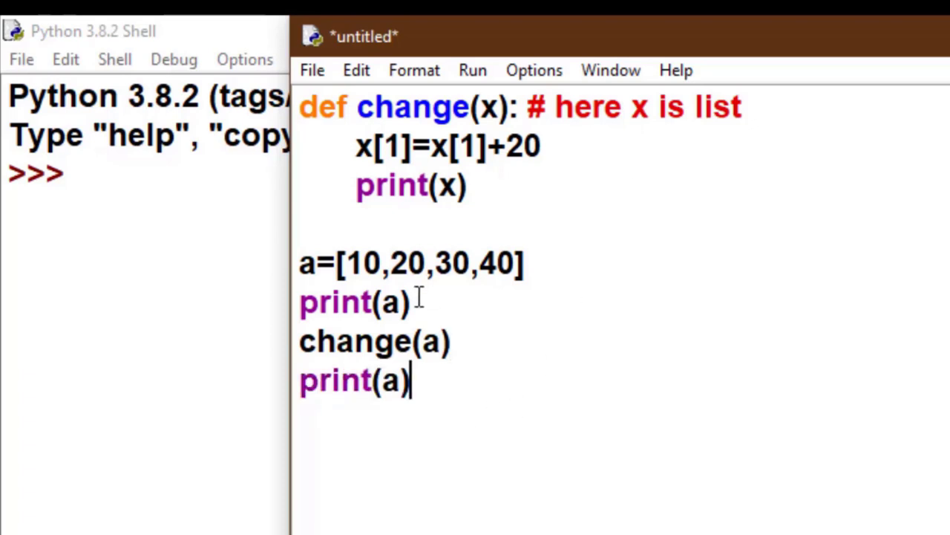
key(enter)
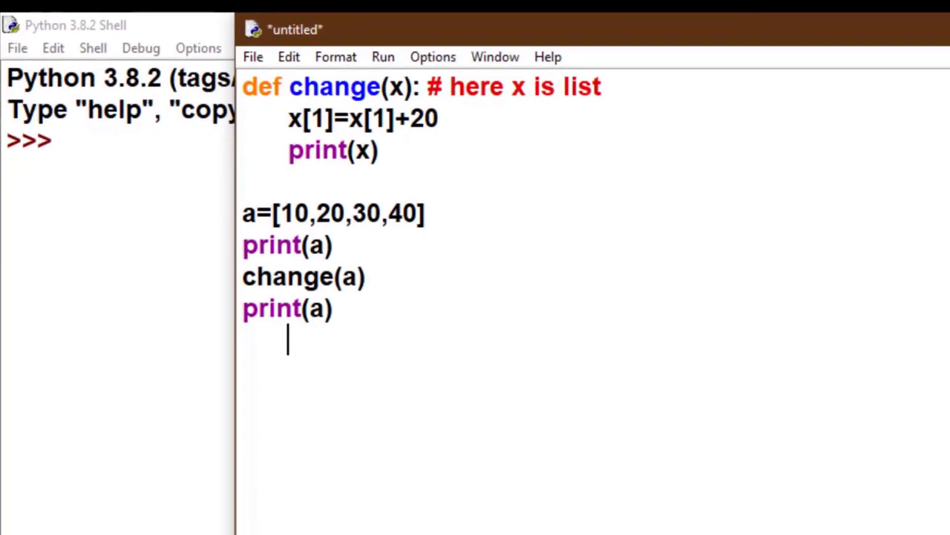
mouse_move(395, 77)
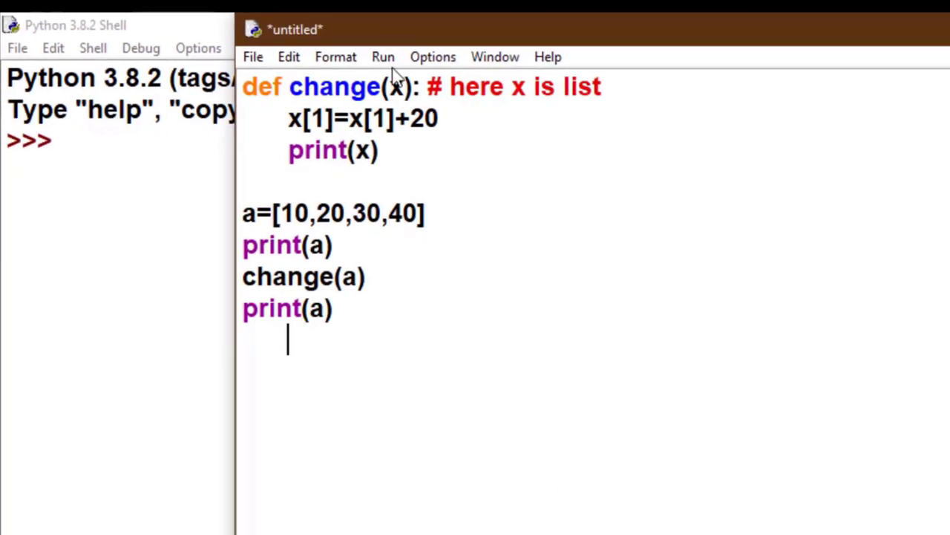
Step: Save the script as ref.py and run it so a prints as [10, 40, 30, 40]
click(383, 57)
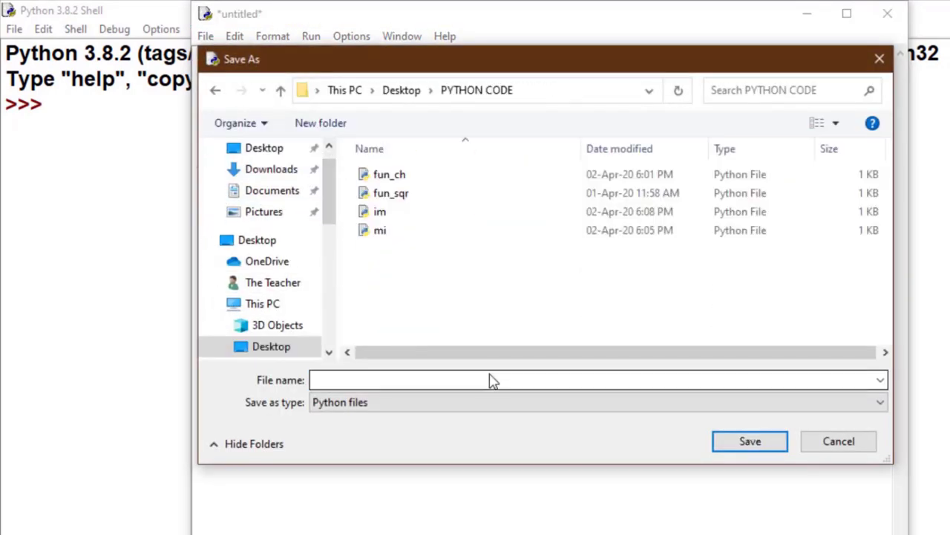
text(call)
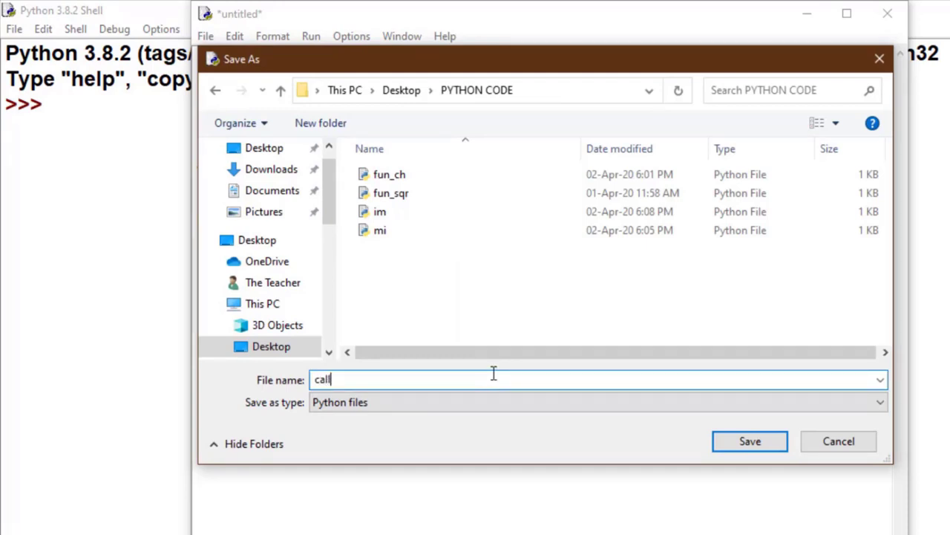
text(rewf)
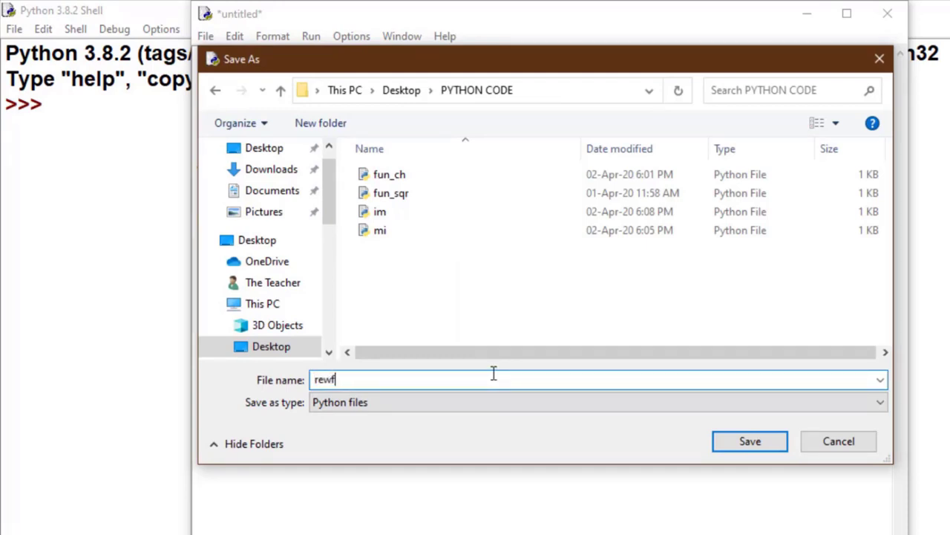
click(749, 439)
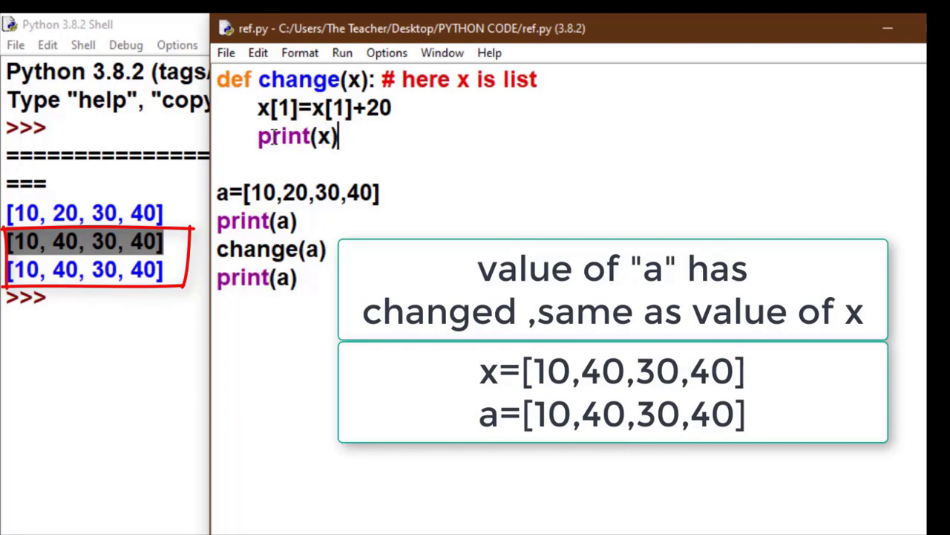
double_click(297, 136)
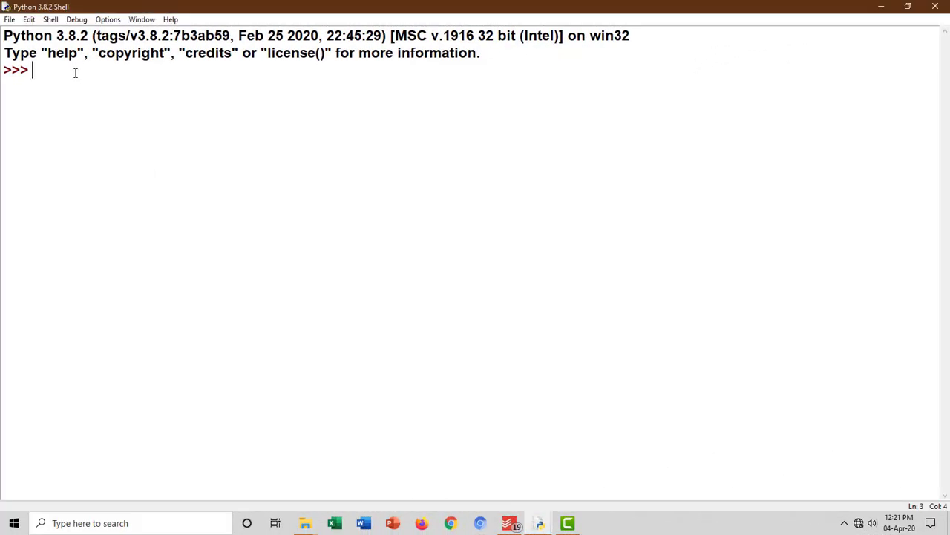
Step: Enter L=[12,34,14,89] and a=L in the shell so both names share one list
text(L=)
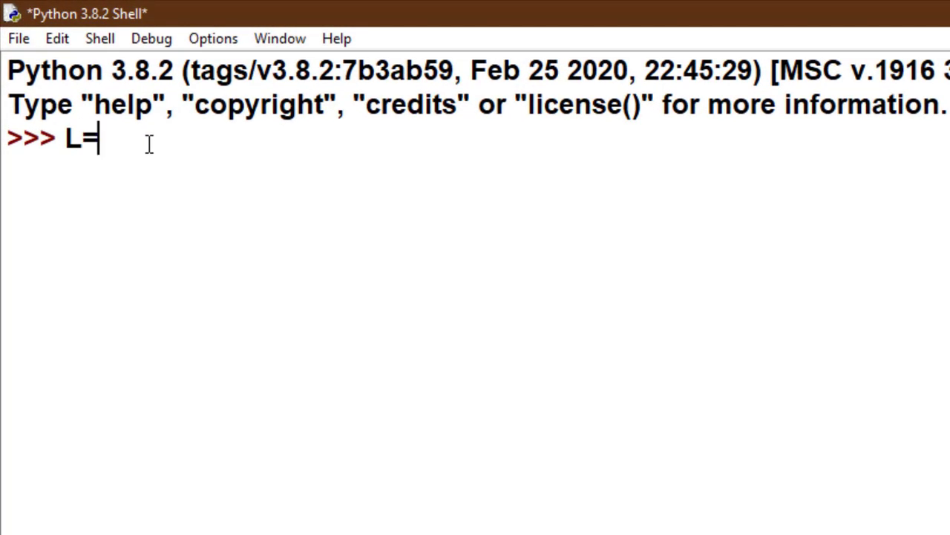
text([12)
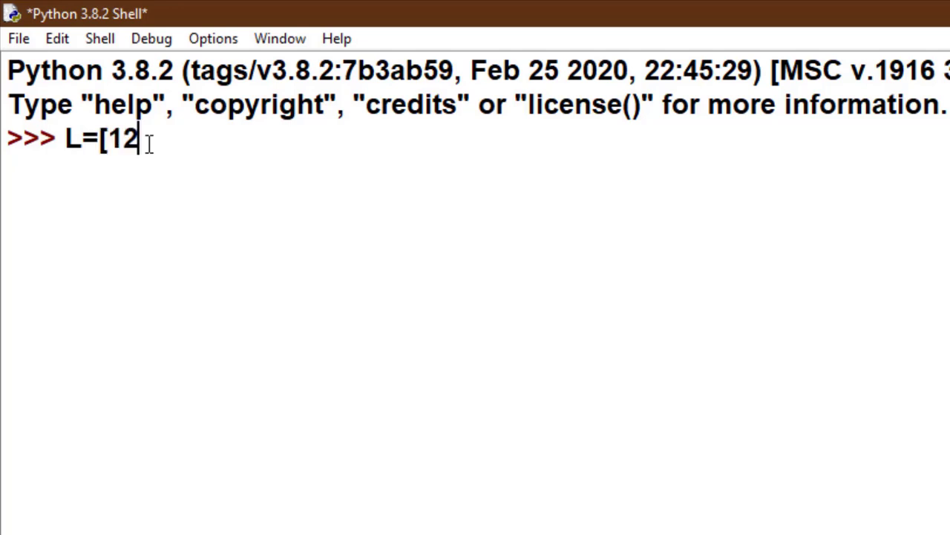
text(,34,1)
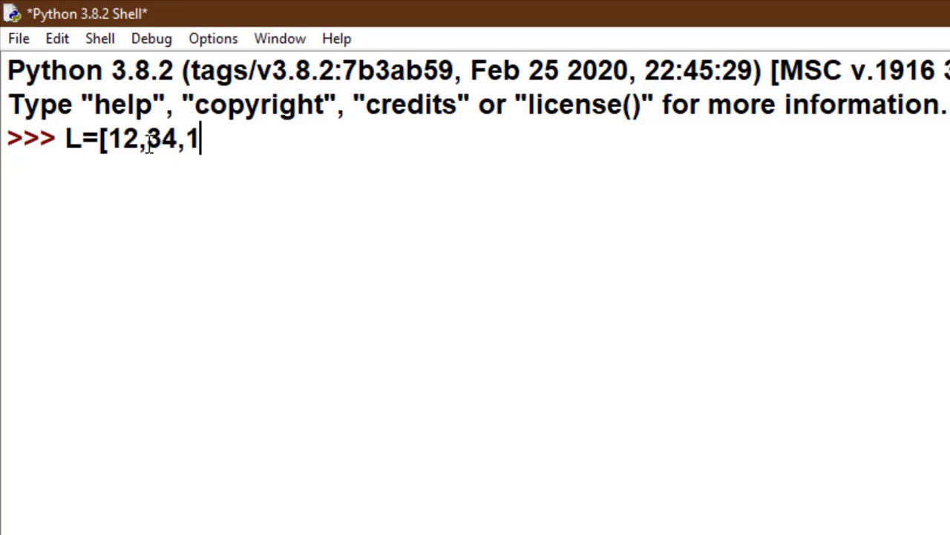
text(4,89)
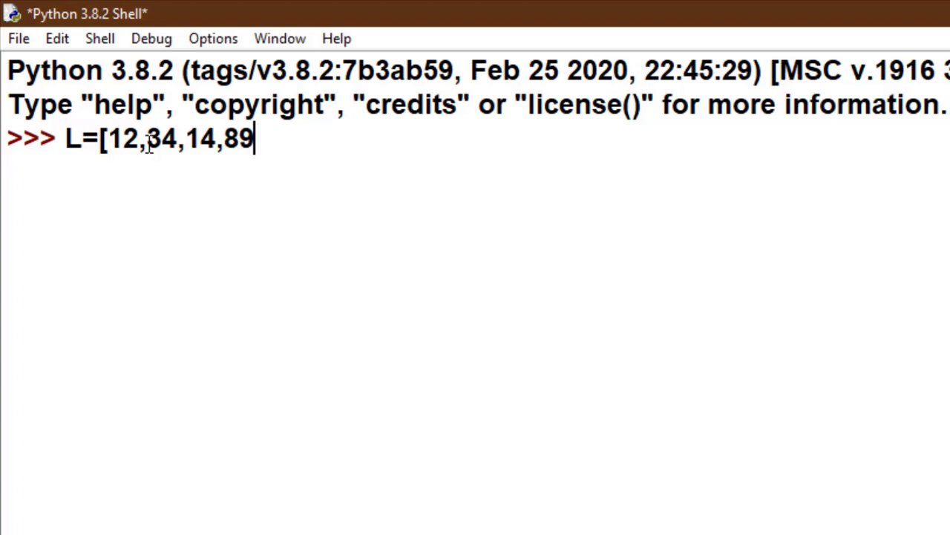
key(enter)
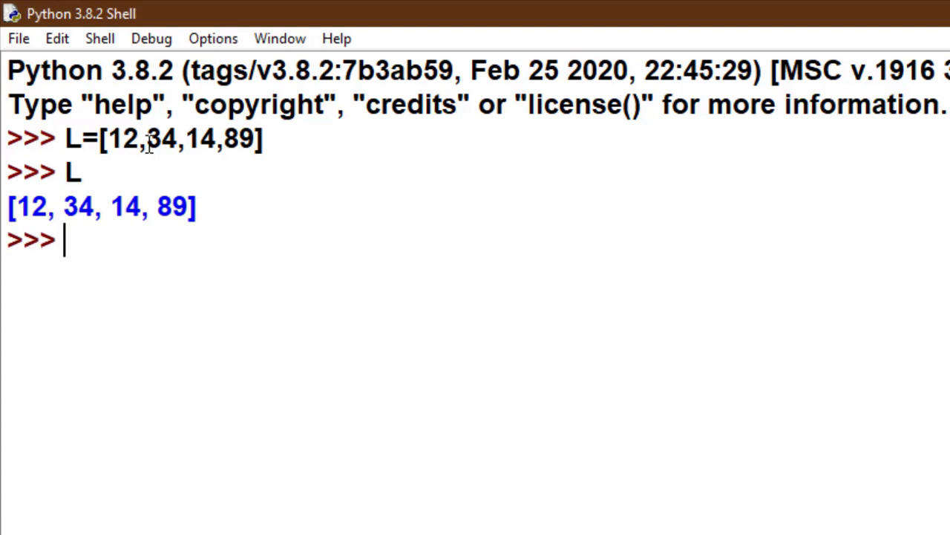
text(a=)
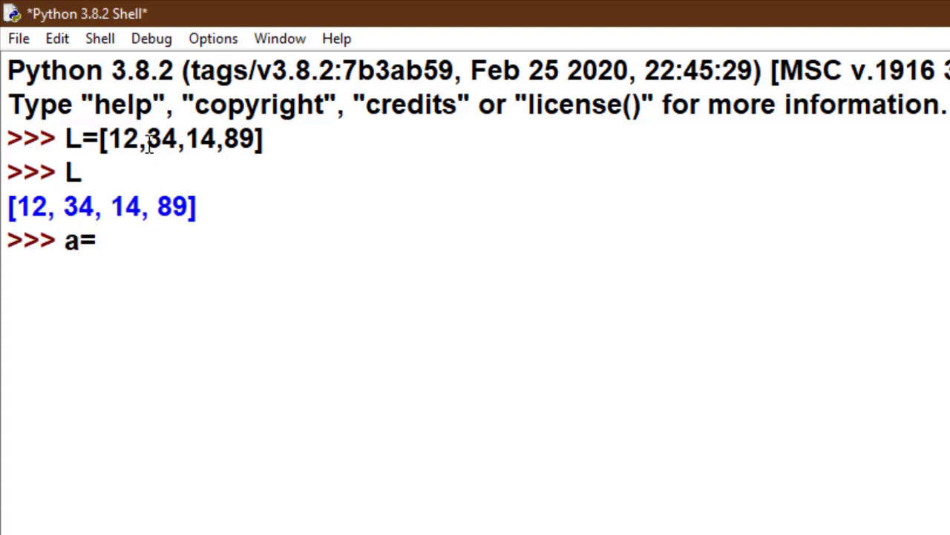
text(L)
text(a)
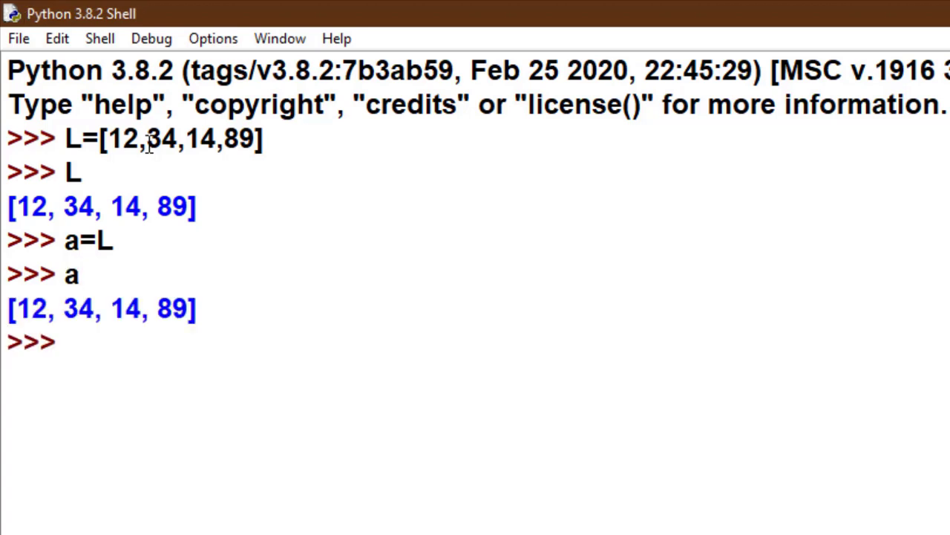
Step: Evaluate id(L) and id(a), highlighting that both return 18867720
text(id()
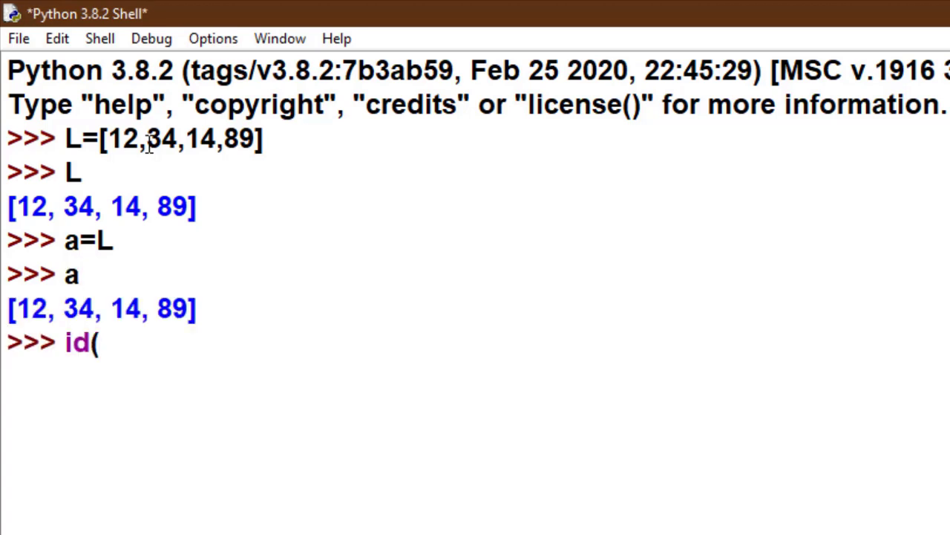
text(x)
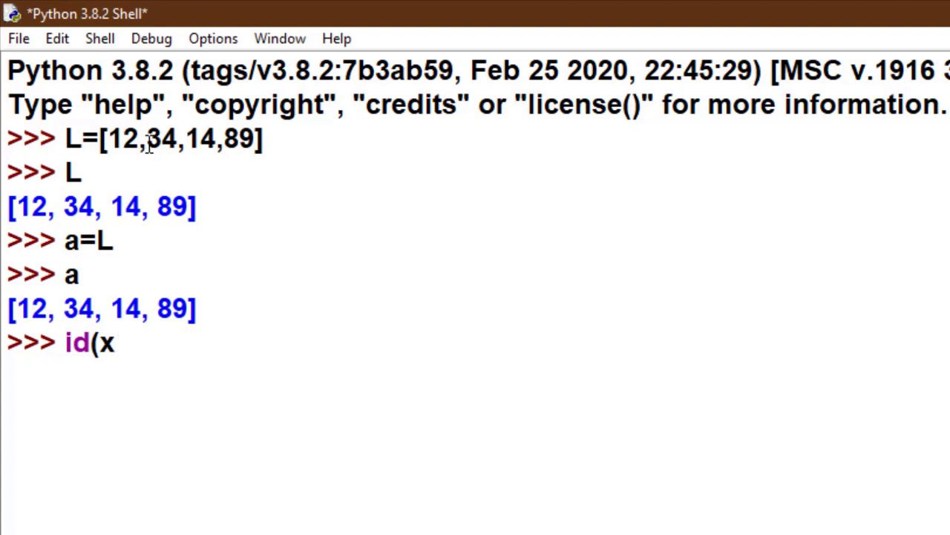
text(L)
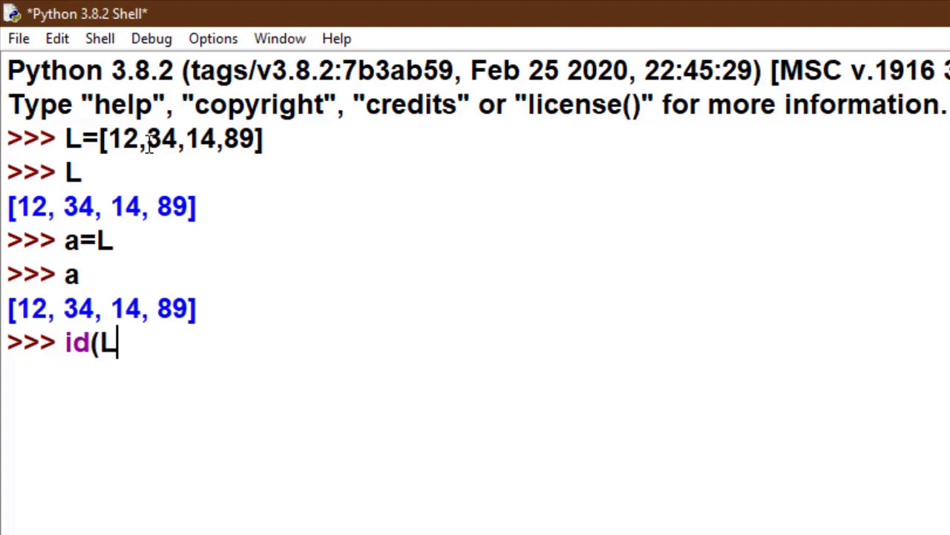
text())
text(i)
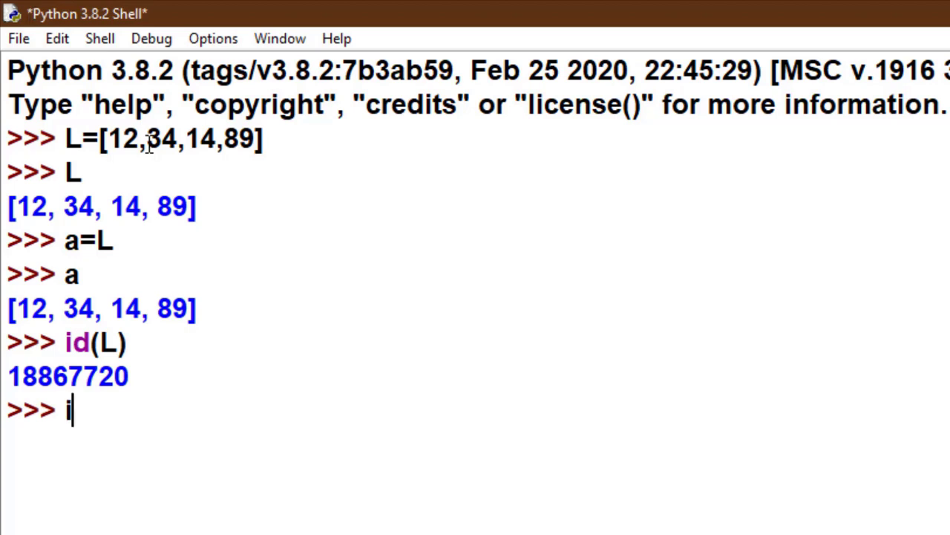
text(d()
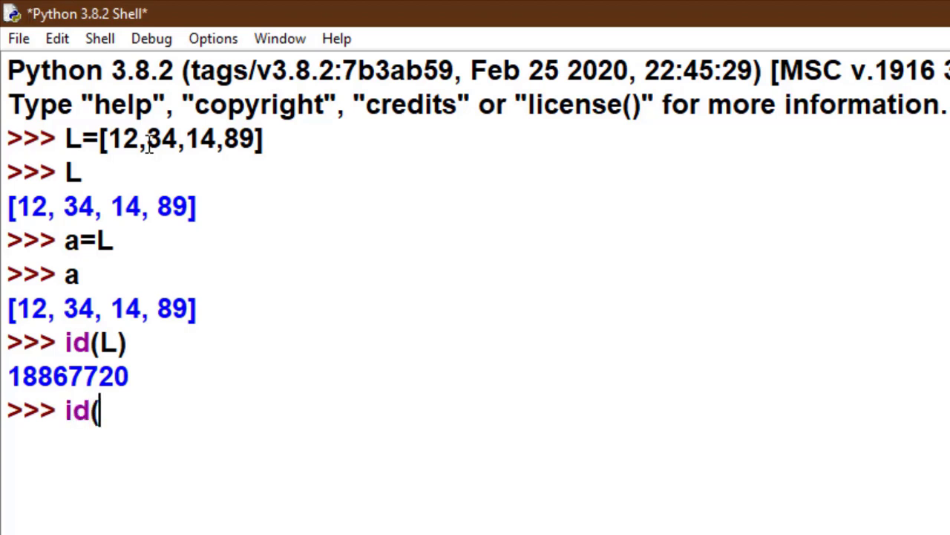
text(a))
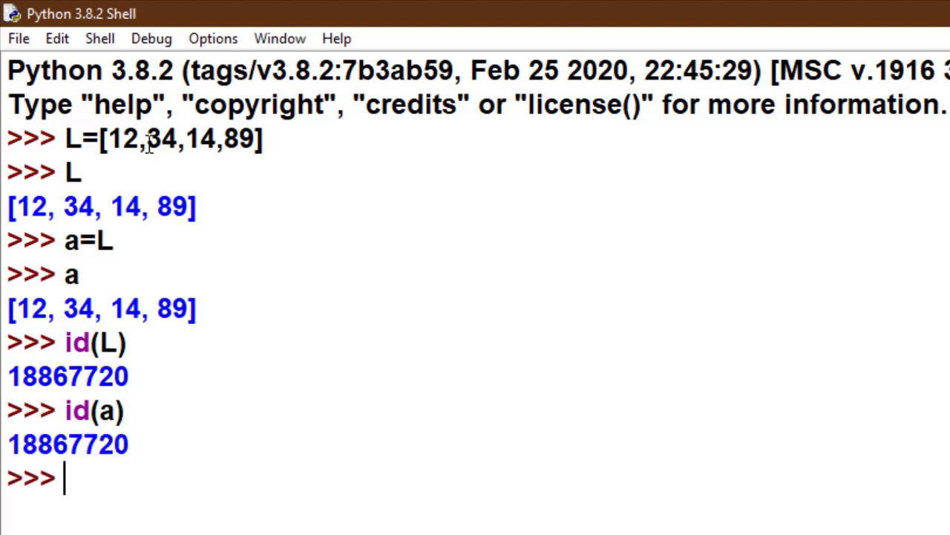
mouse_move(138, 383)
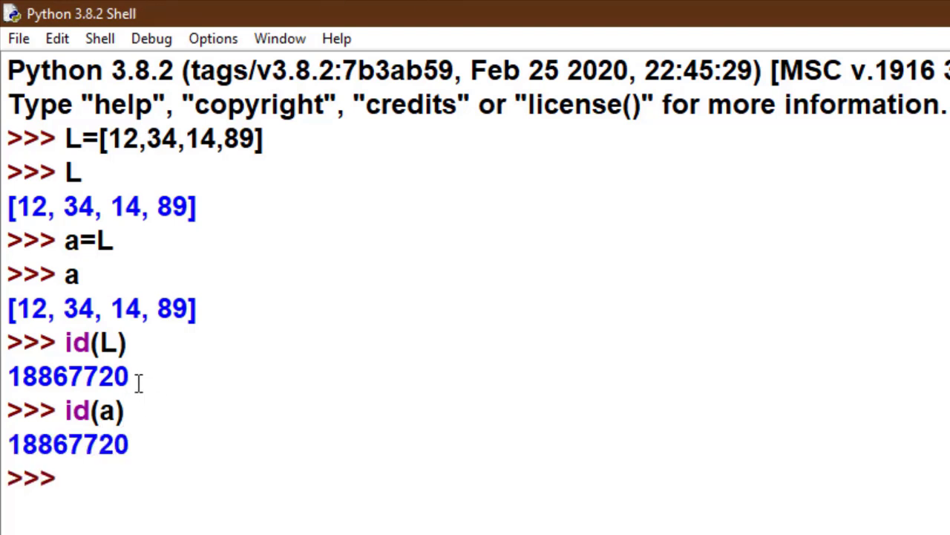
drag(53, 444, 126, 444)
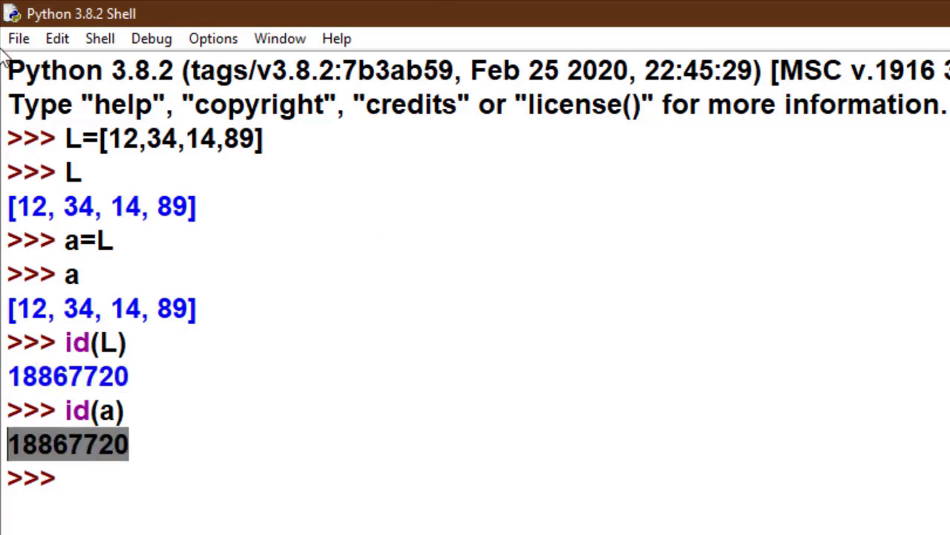
click(511, 389)
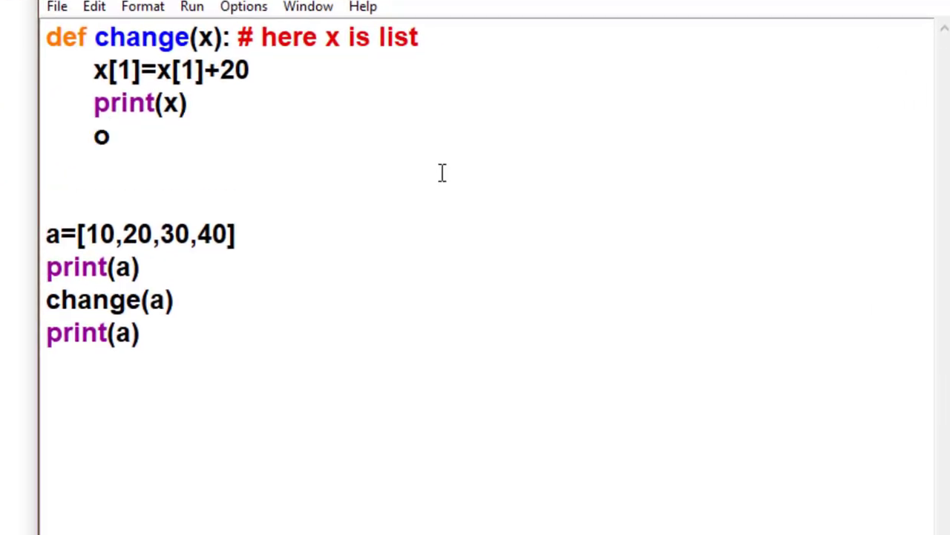
Step: Add print(id(x)) inside change() and print(id(a)) at the end of ref.py
text(rint)
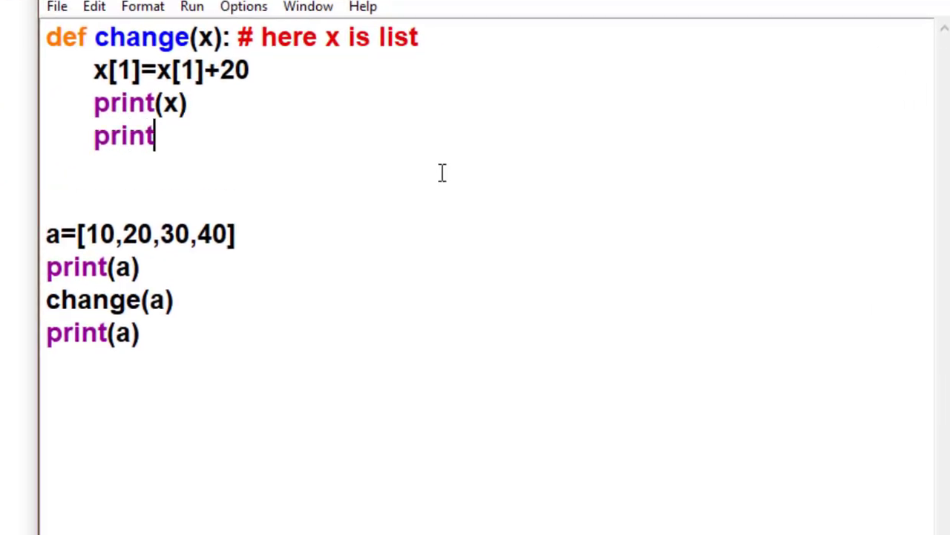
text((id)
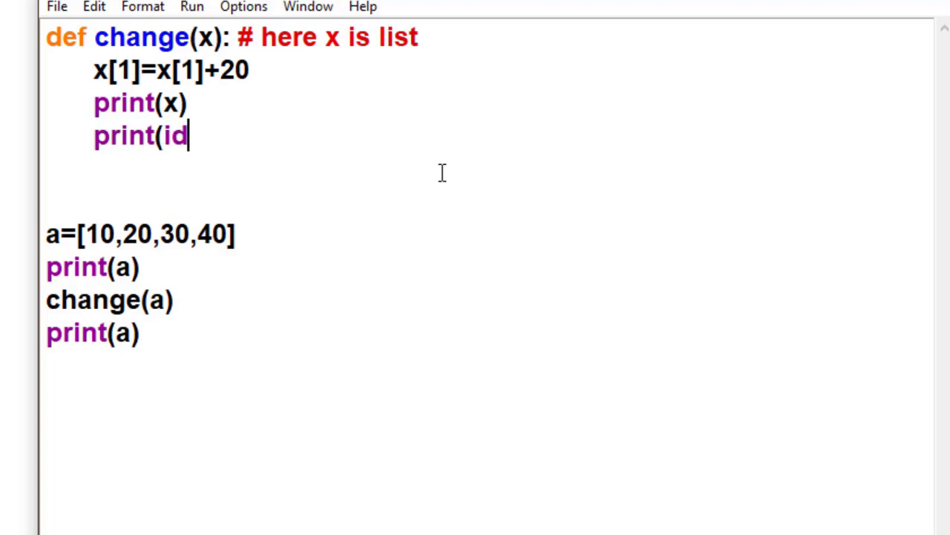
text((x))
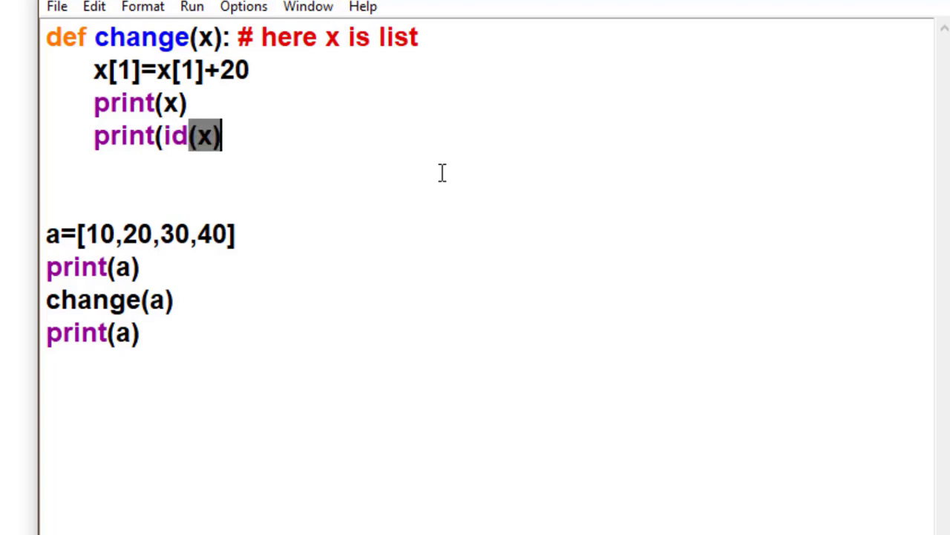
text())
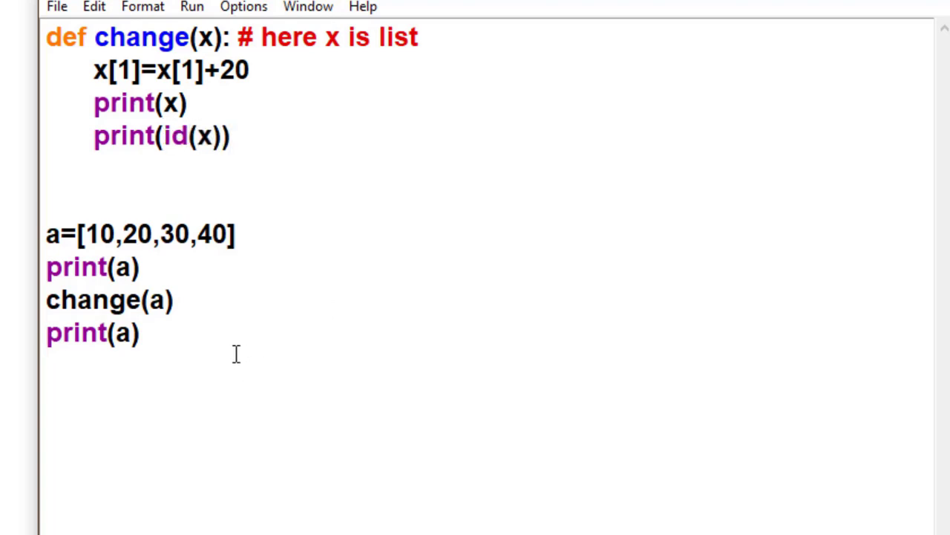
text(print)
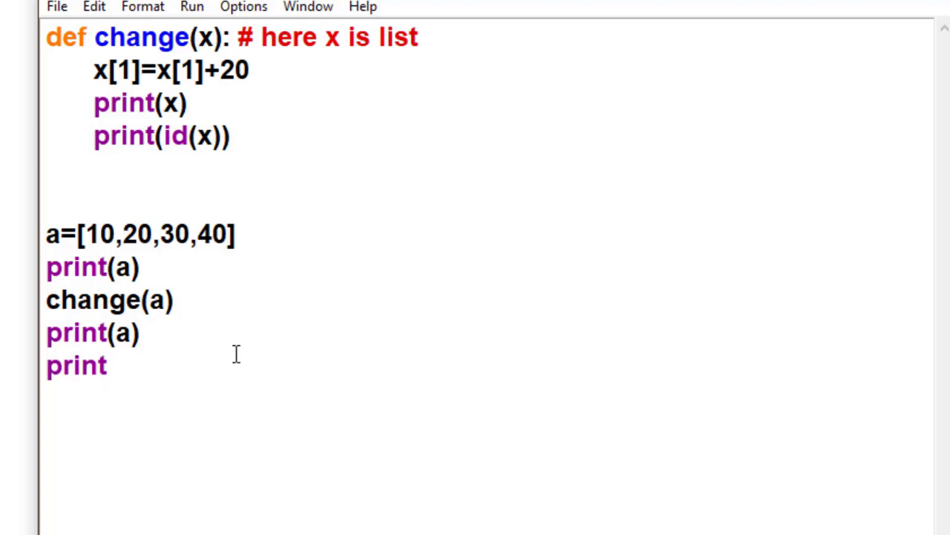
text((id)
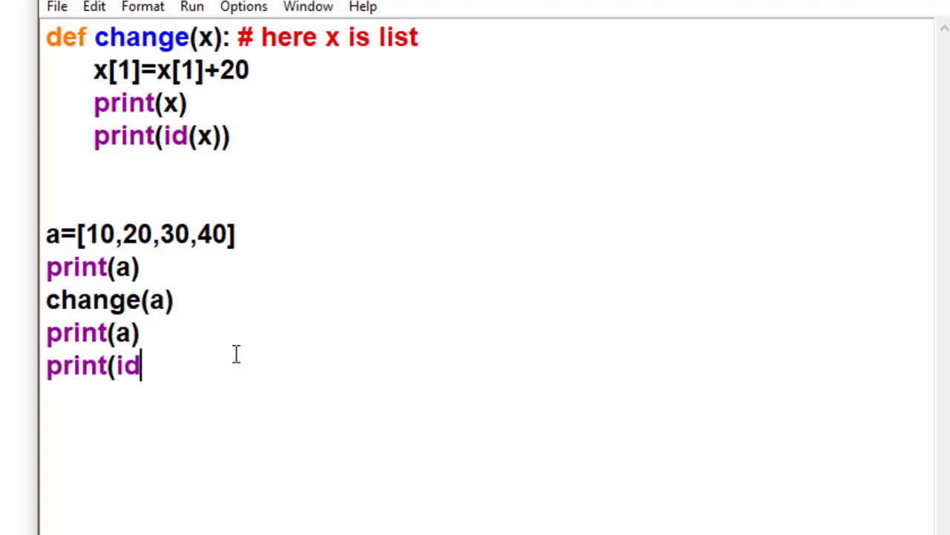
text((a)
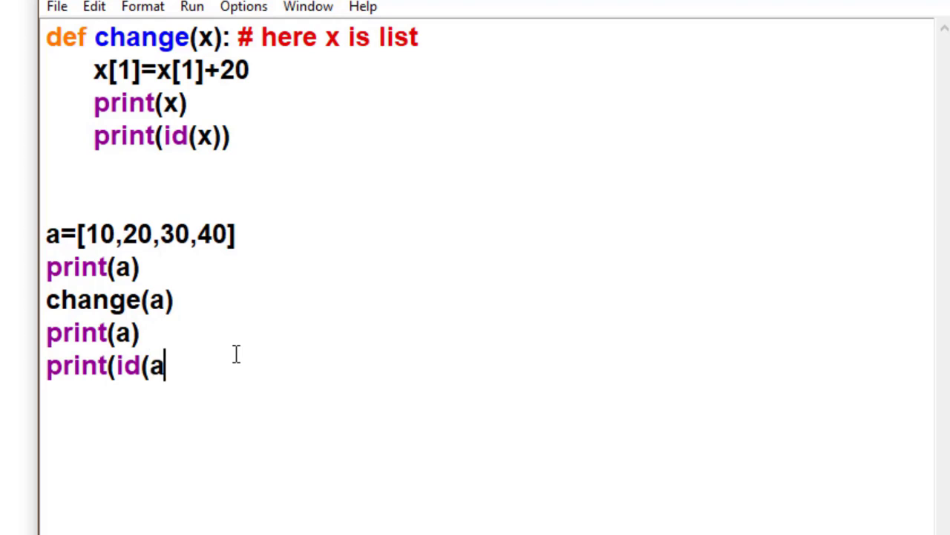
text()))
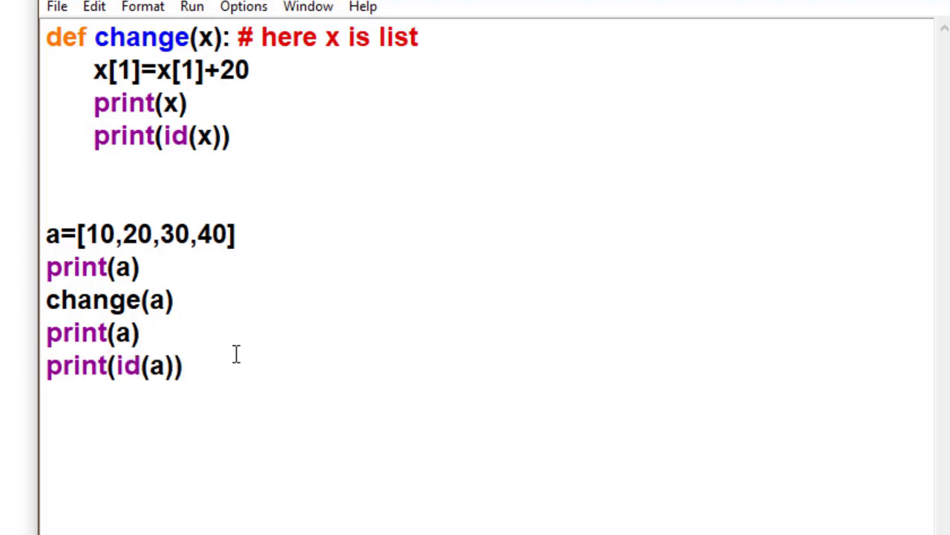
Step: Run the updated ref.py, saving it, so both ids print as 53548456
click(191, 6)
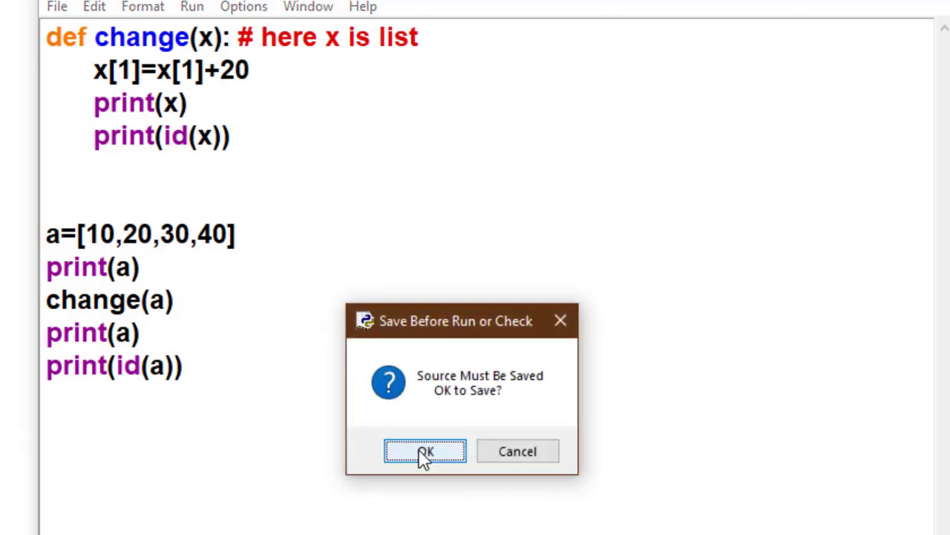
click(425, 452)
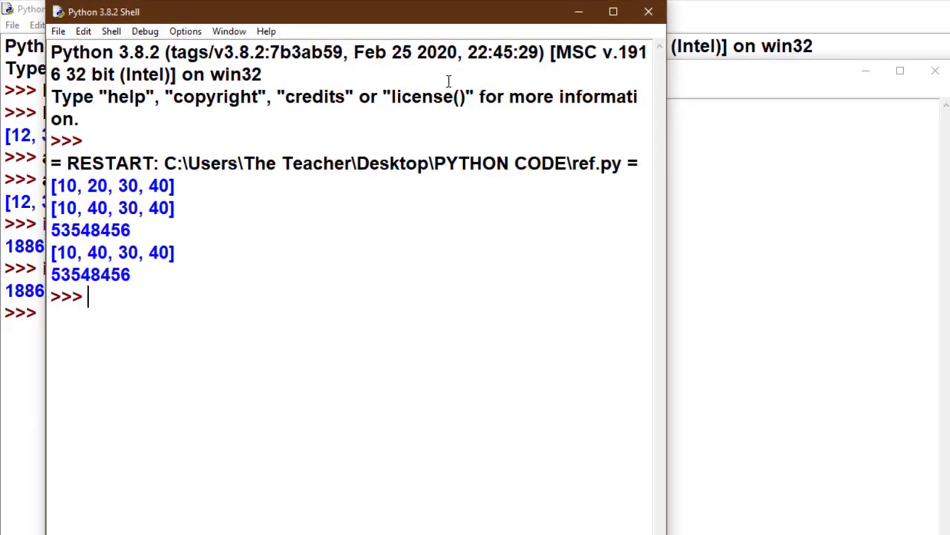